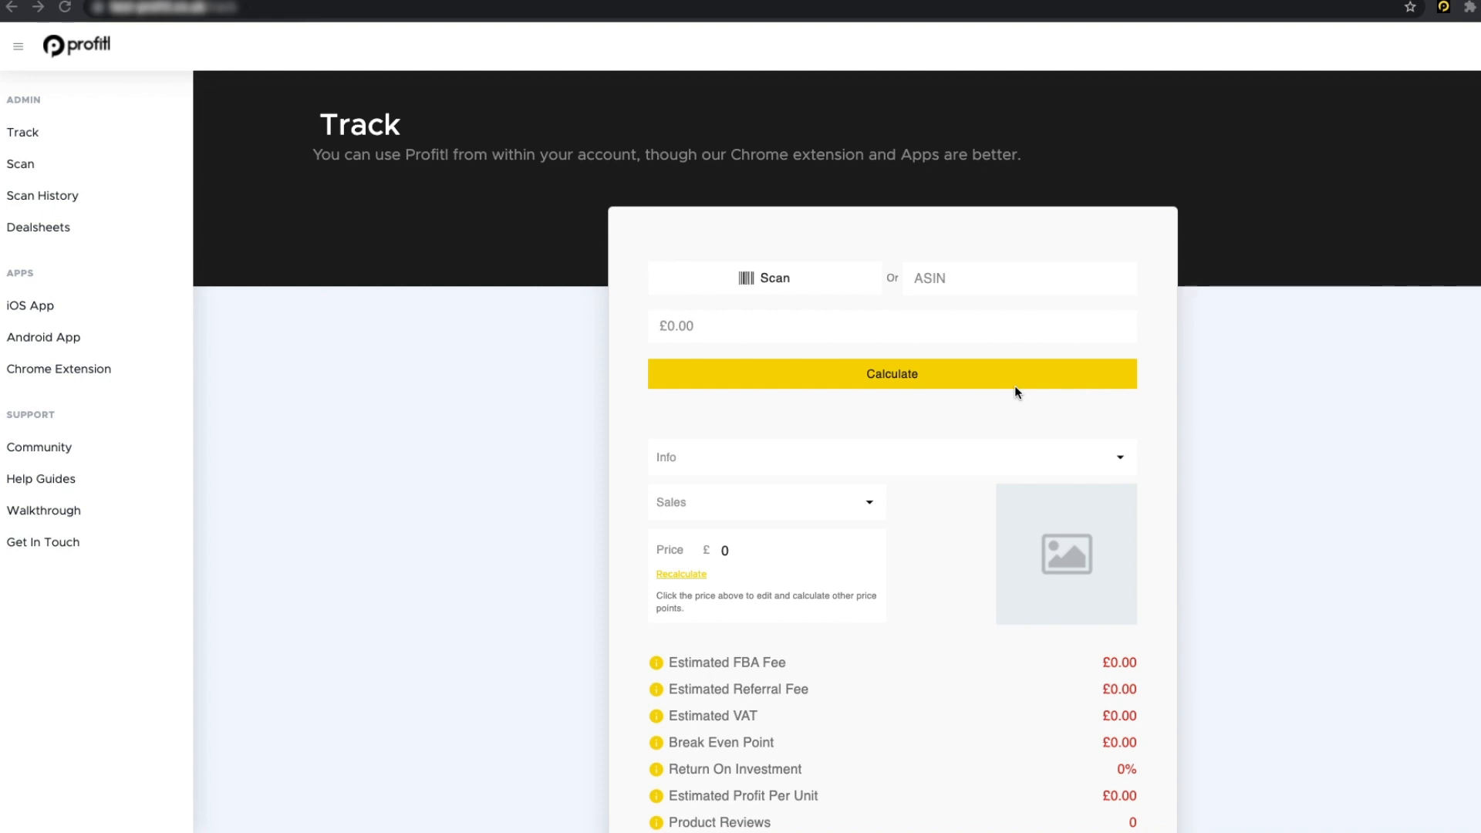
mouse_move(209, 201)
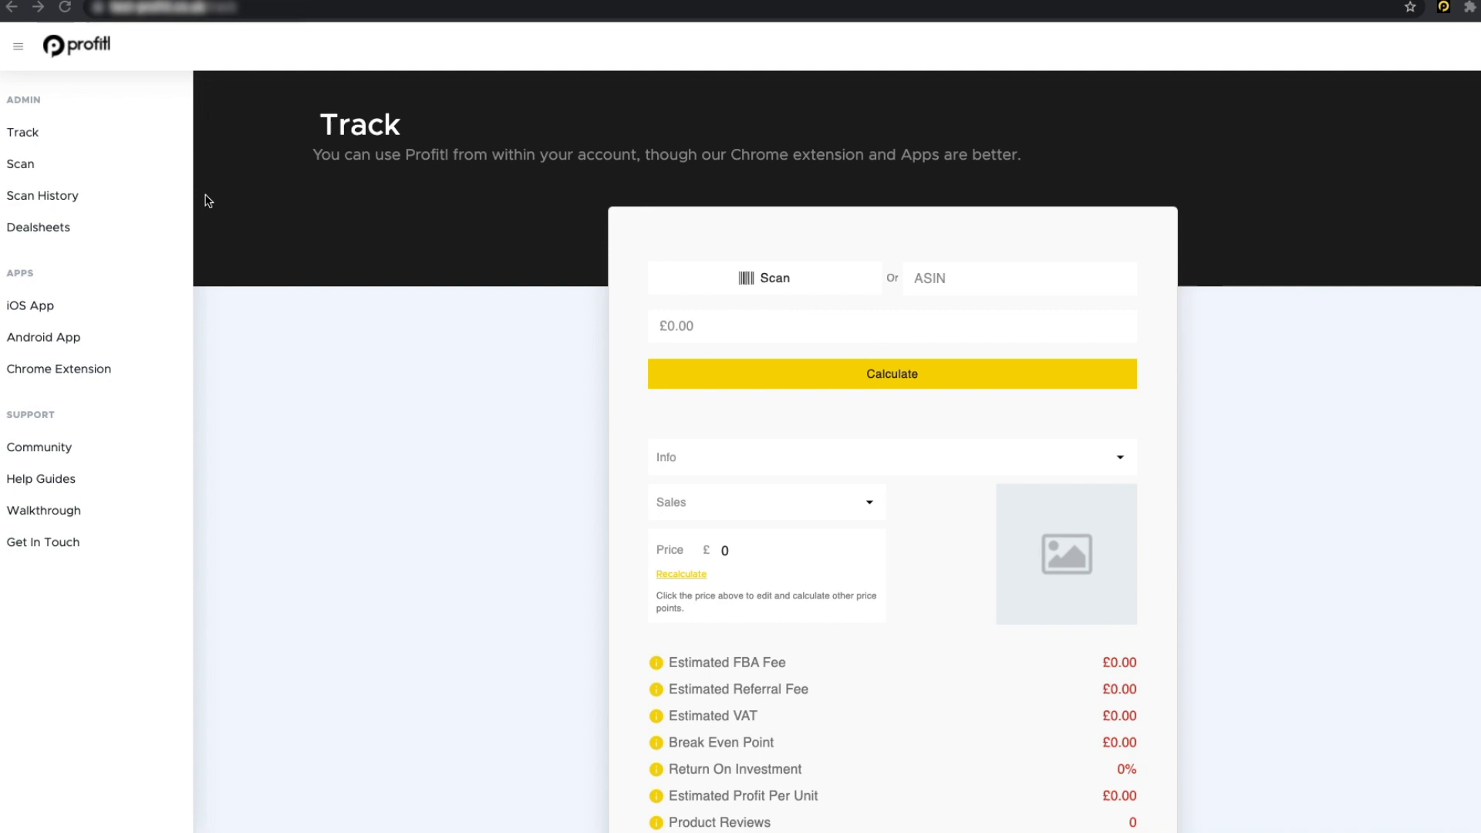
- Show the Dealsheets page listing potential deals with costs, Amazon prices and profit
click(37, 226)
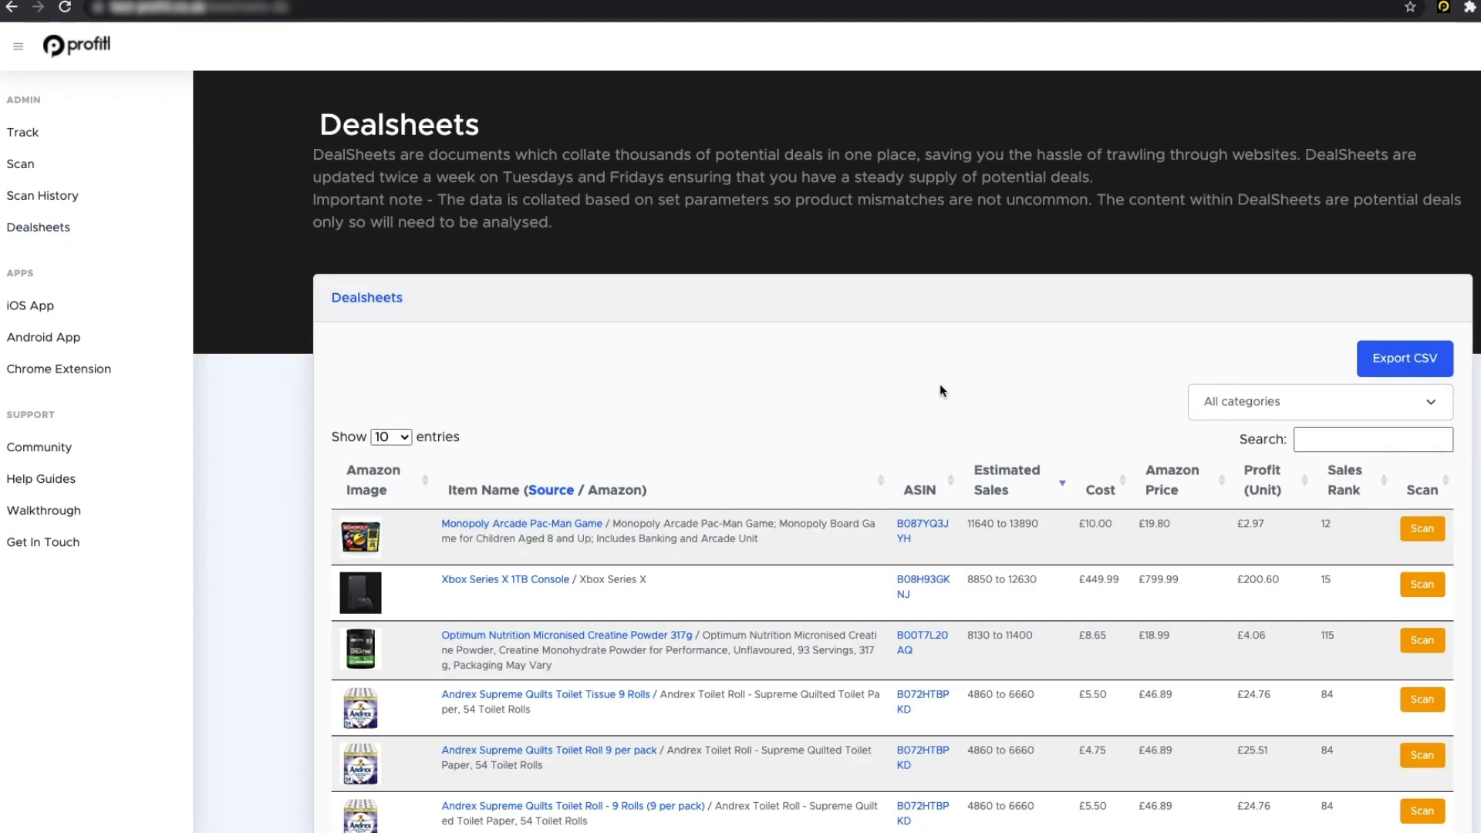
scroll(down, 3)
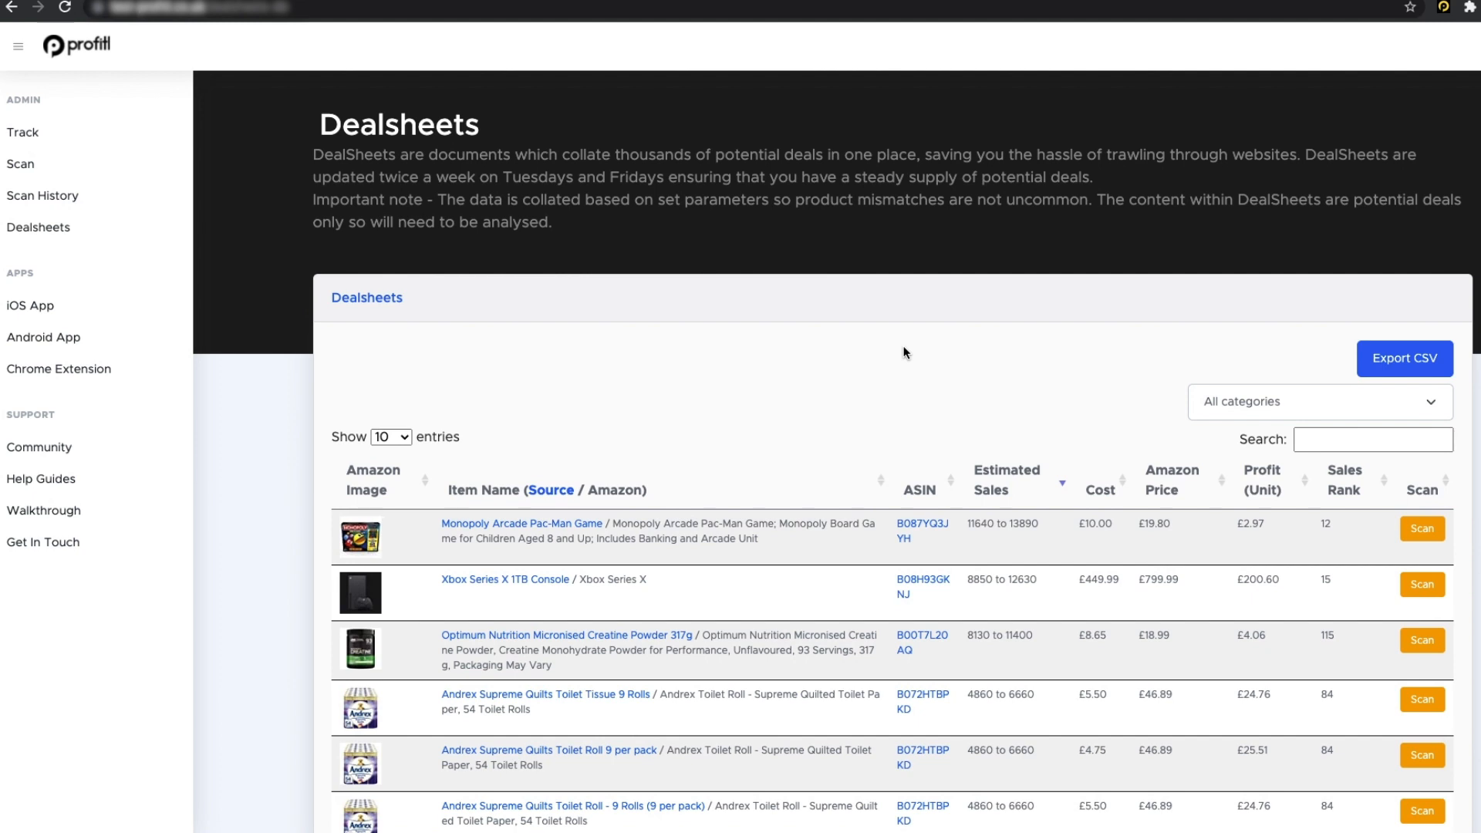
mouse_move(929, 358)
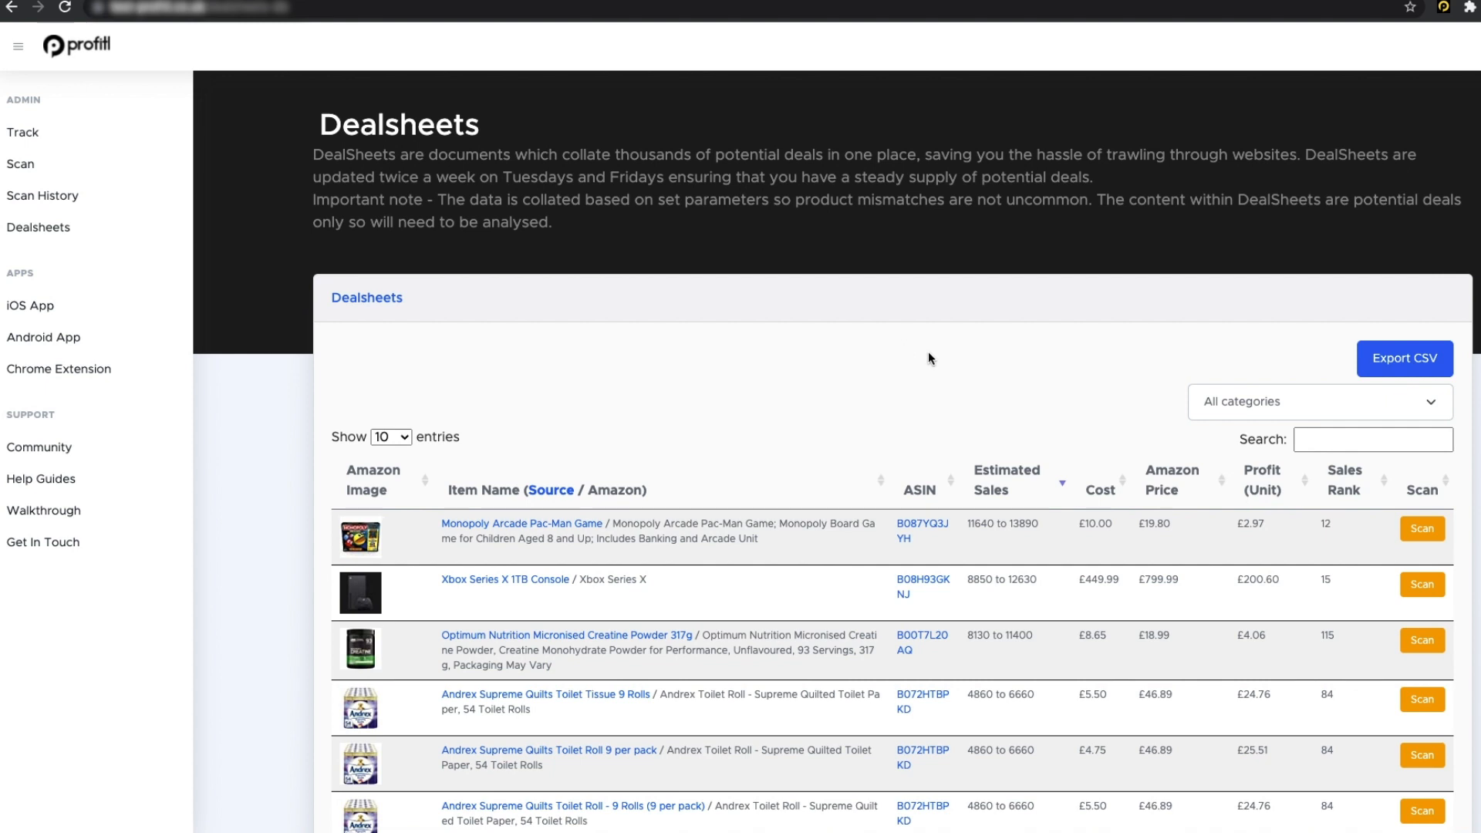
mouse_move(998, 489)
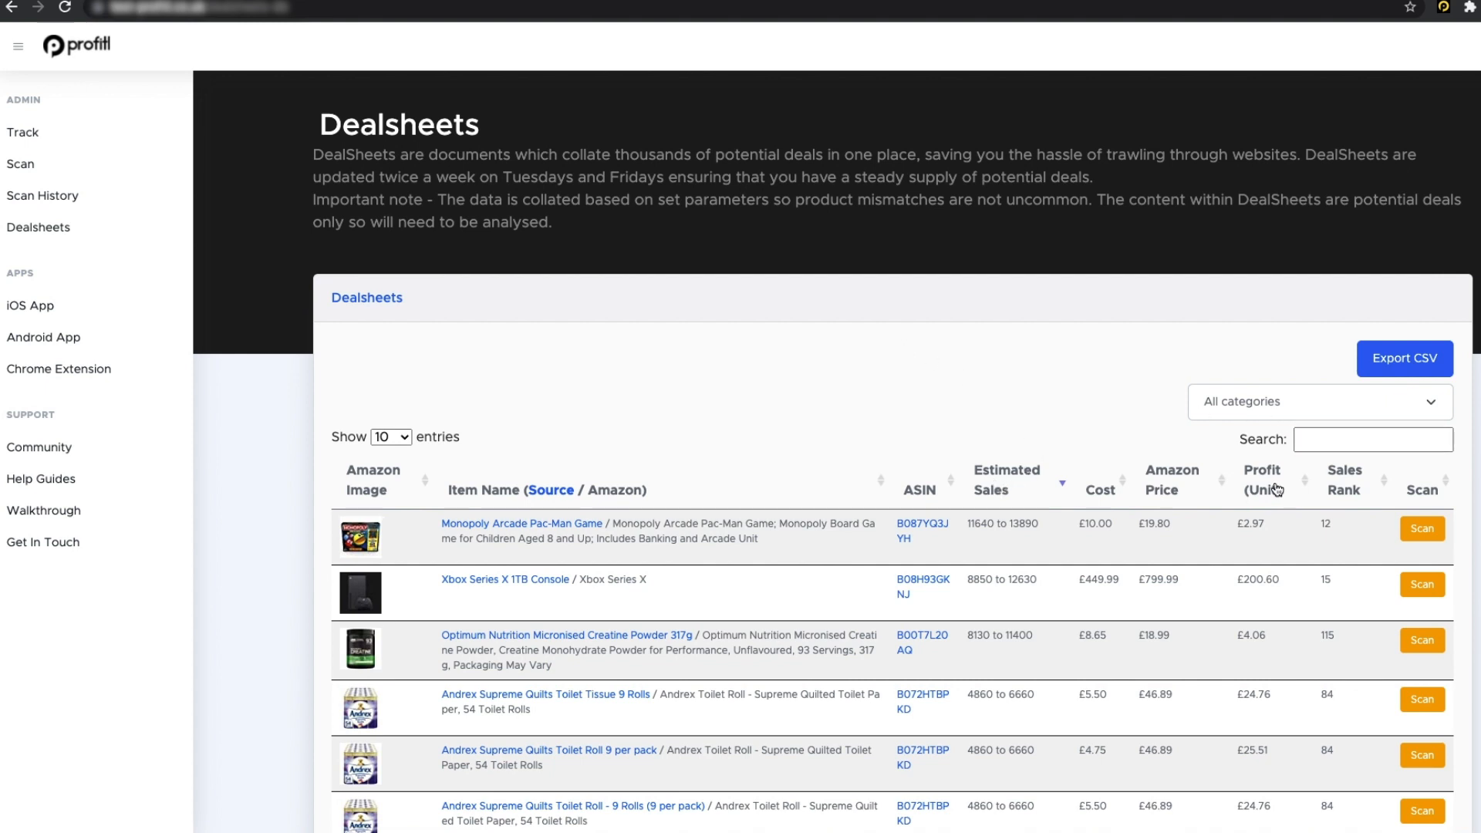
mouse_move(1108, 443)
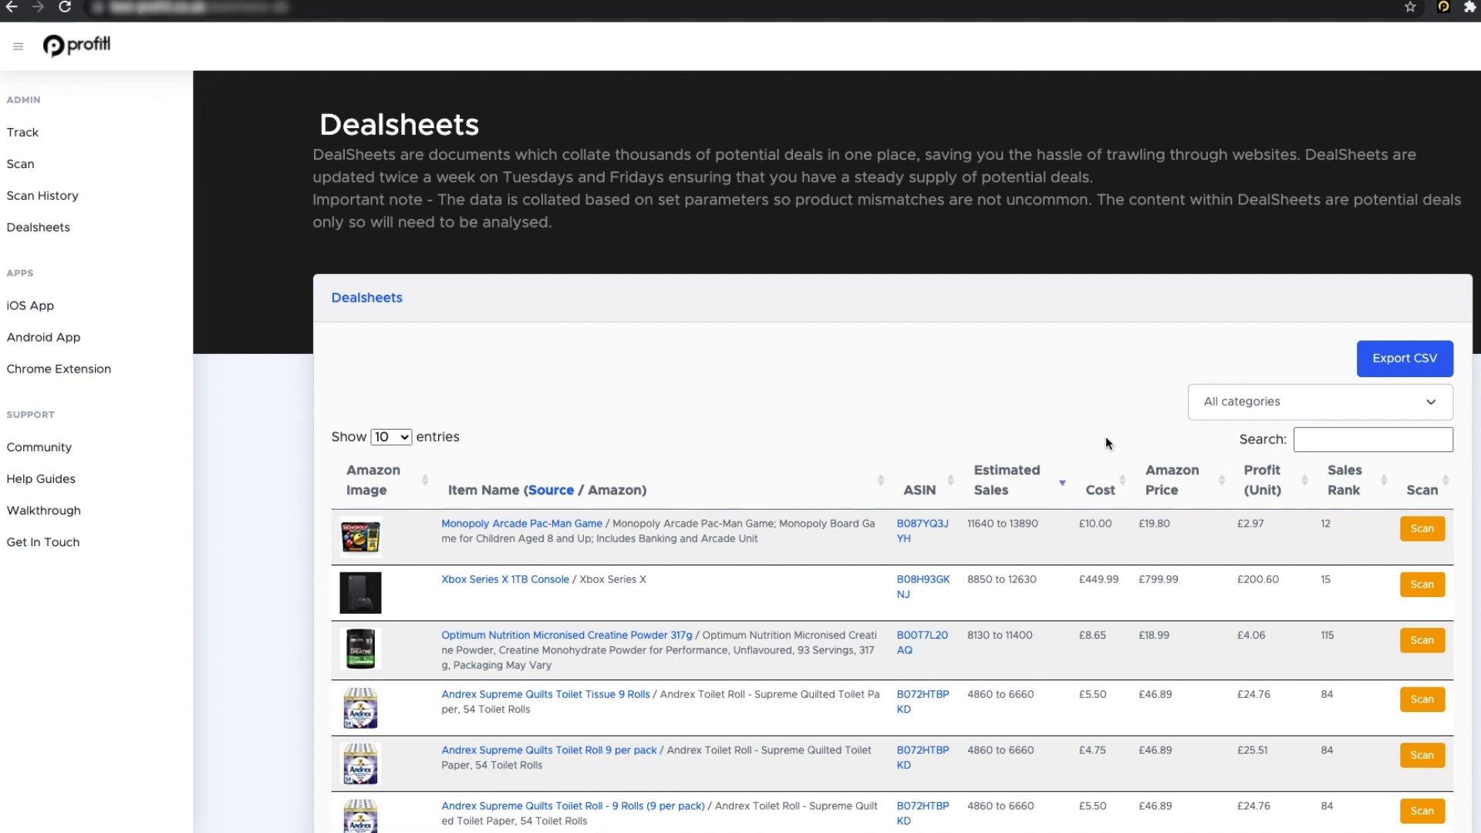
mouse_move(998, 338)
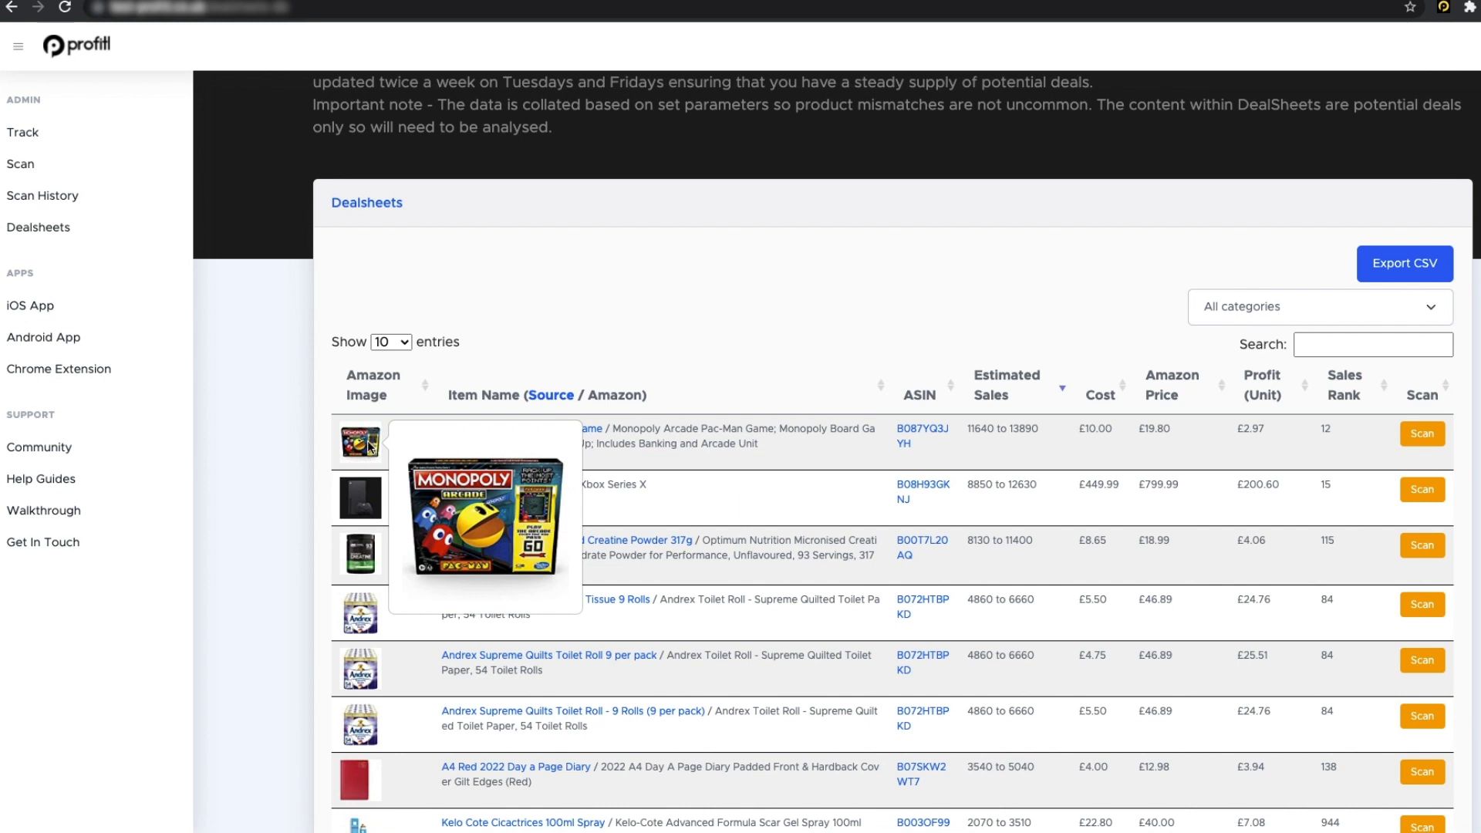
mouse_move(507, 406)
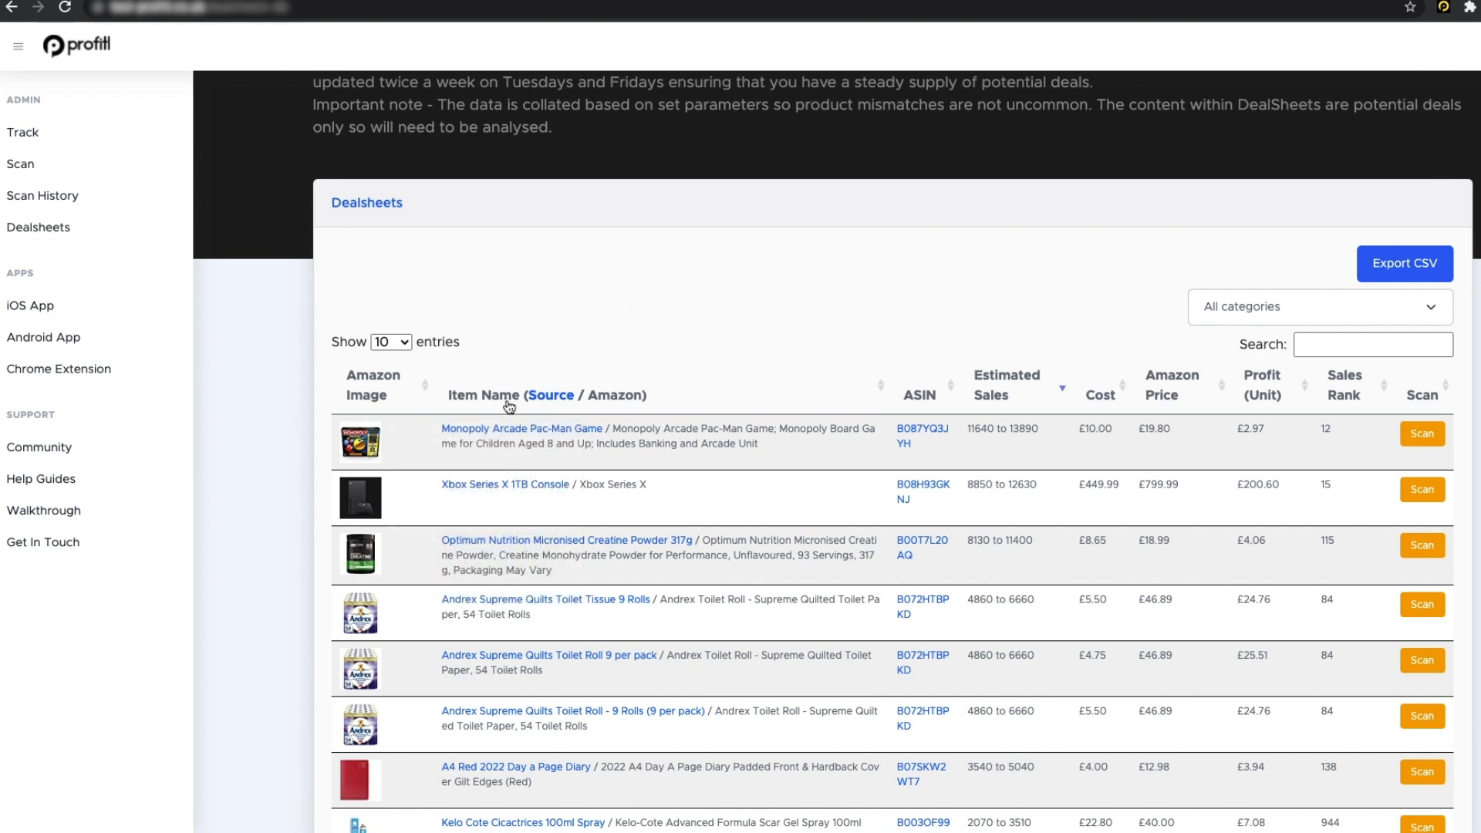
click(520, 429)
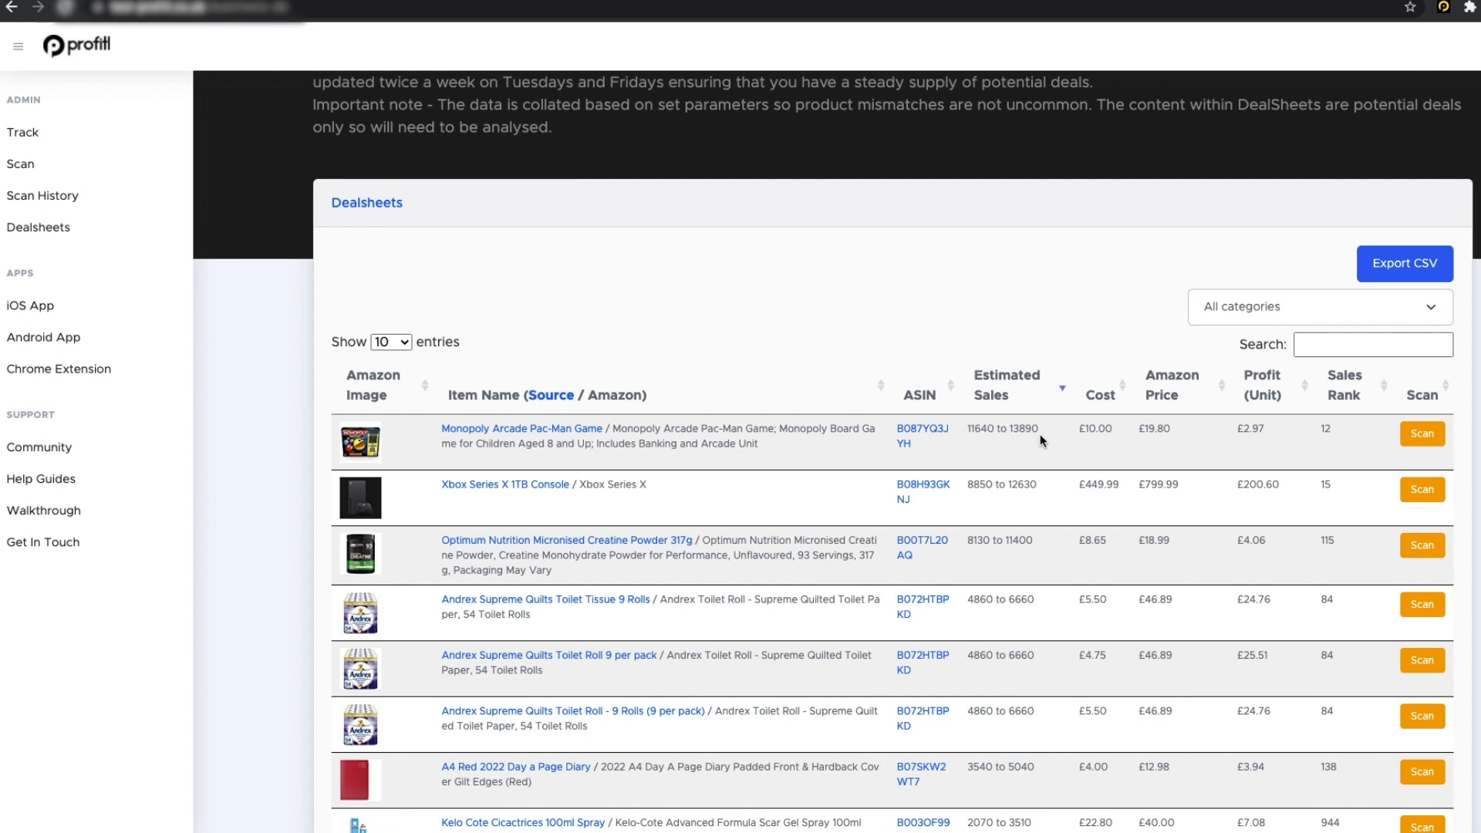
mouse_move(1154, 429)
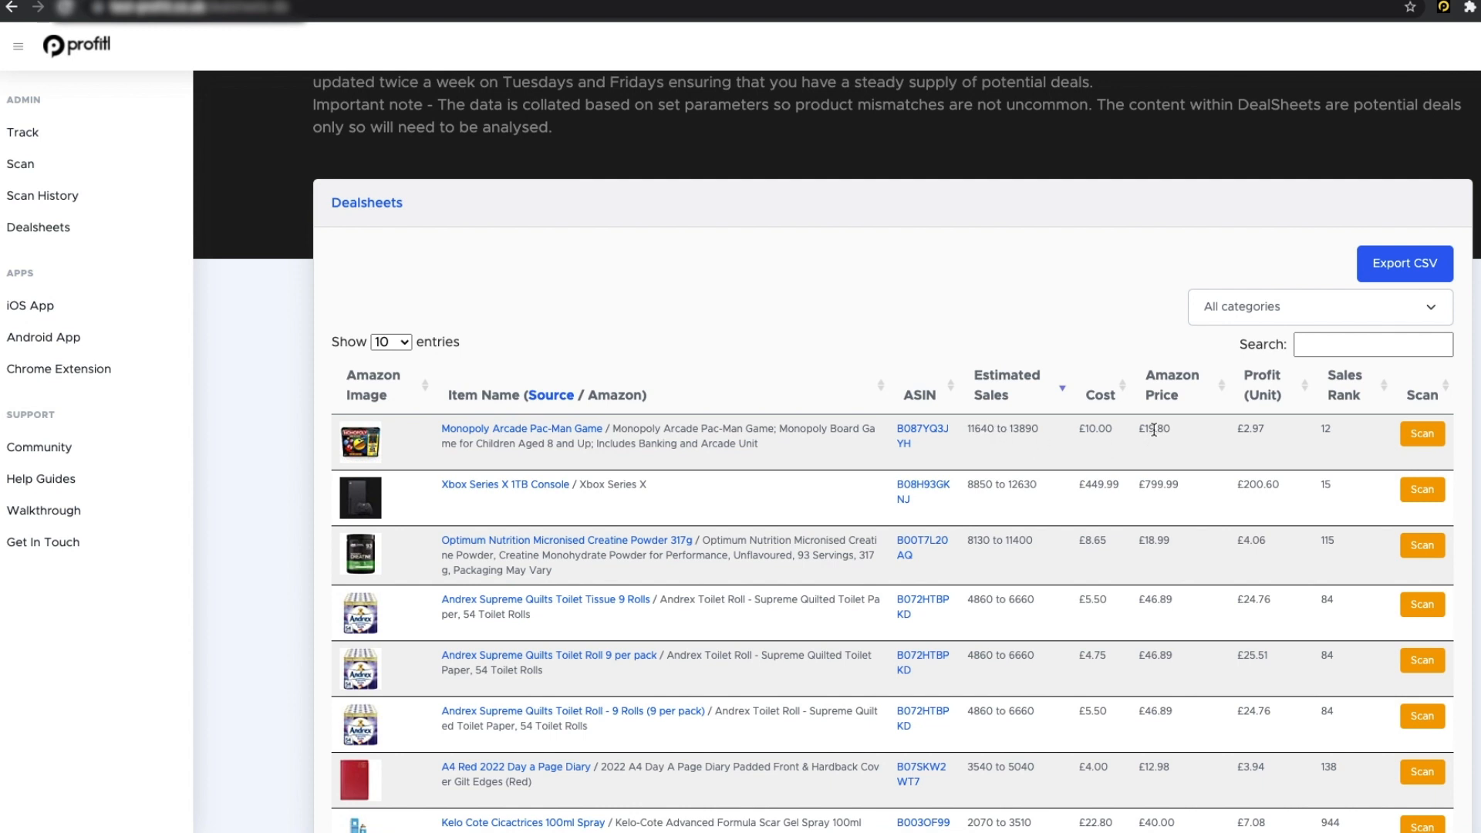
mouse_move(1324, 432)
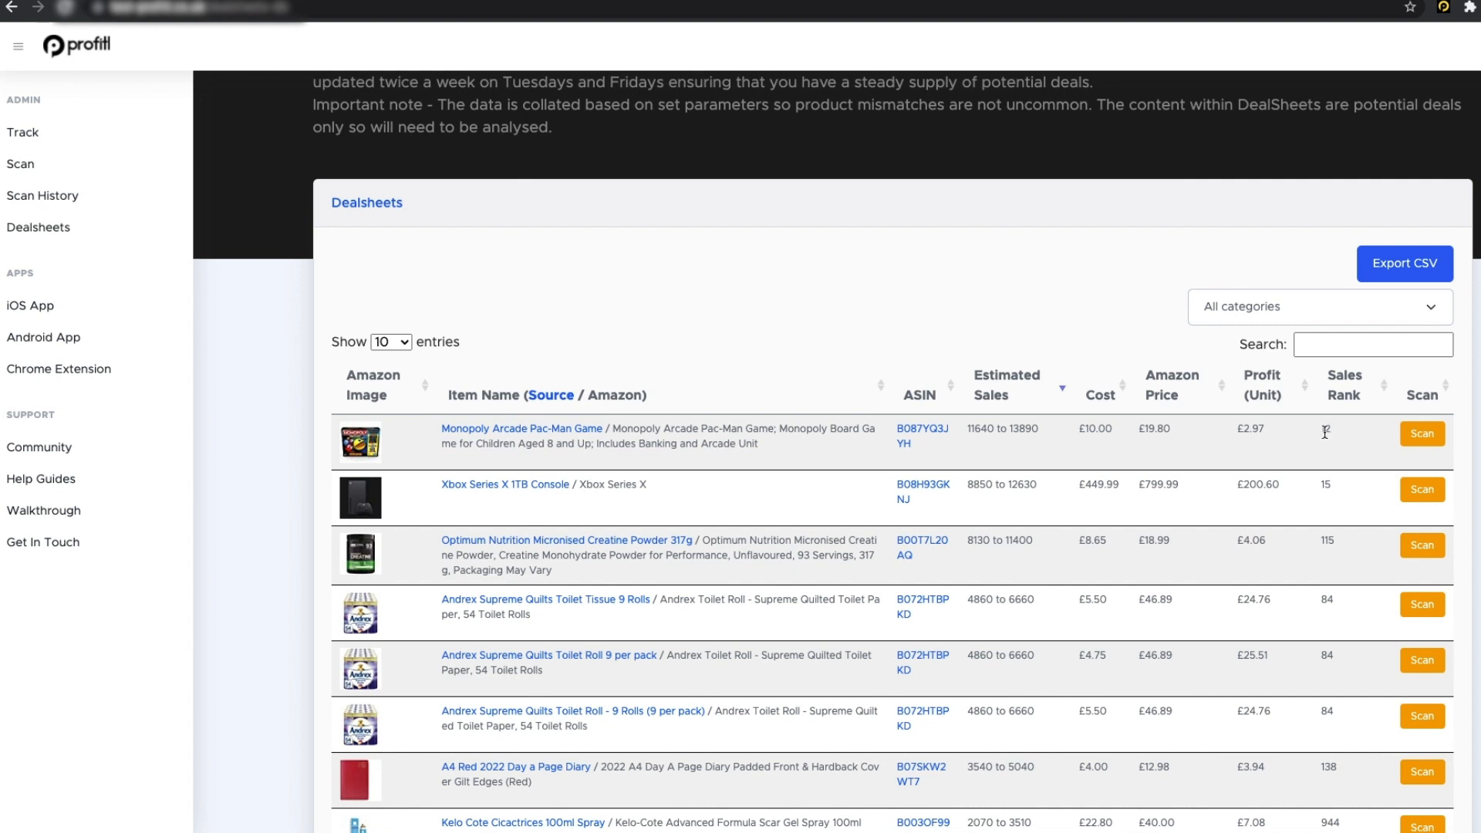
mouse_move(1327, 432)
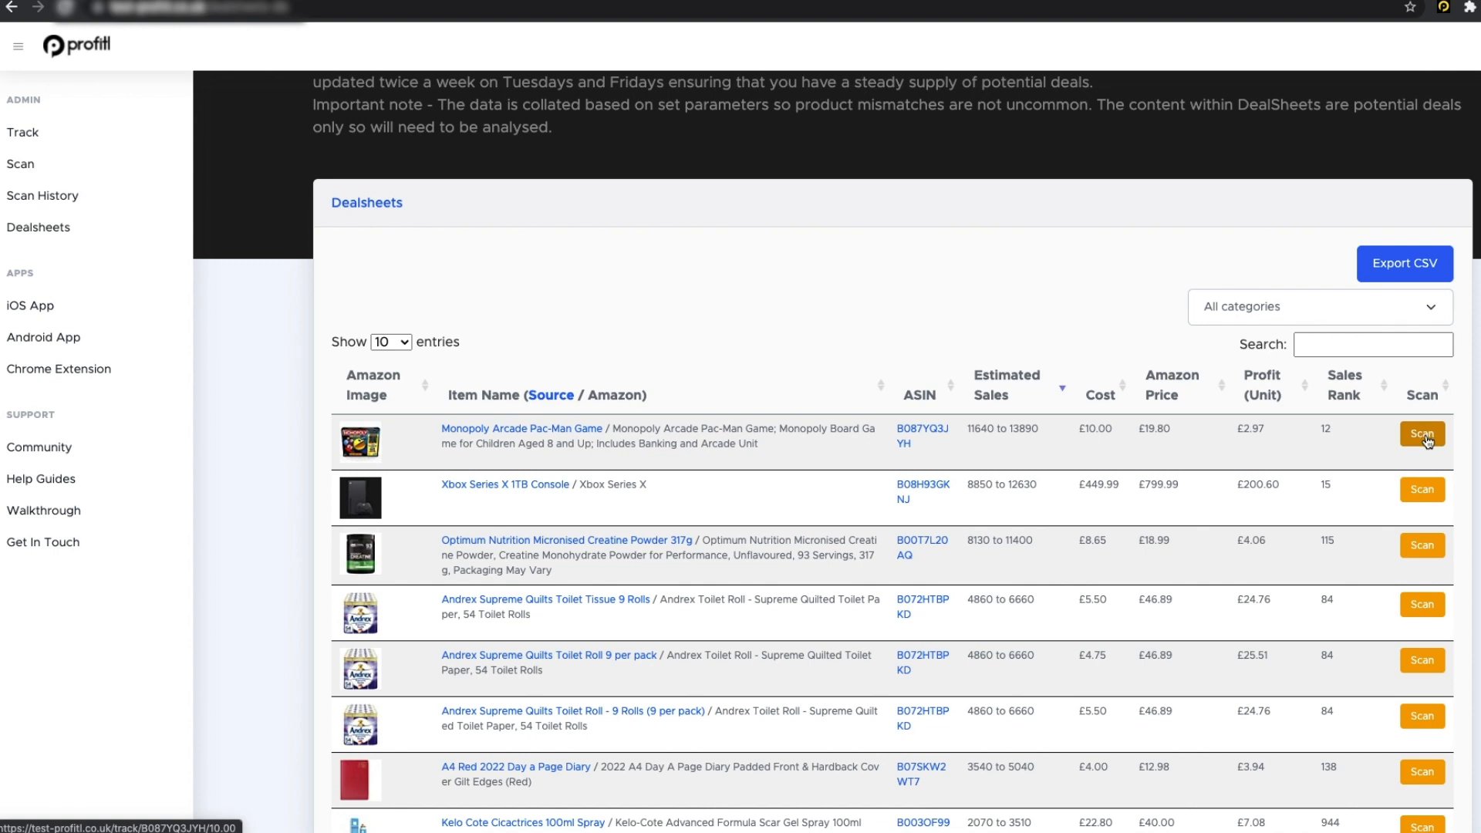
- Analyse the Monopoly Arcade Pac-Man Game at £10 cost (£2.93 profit, 29% ROI) with its price graph, then return to Dealsheets
click(1421, 438)
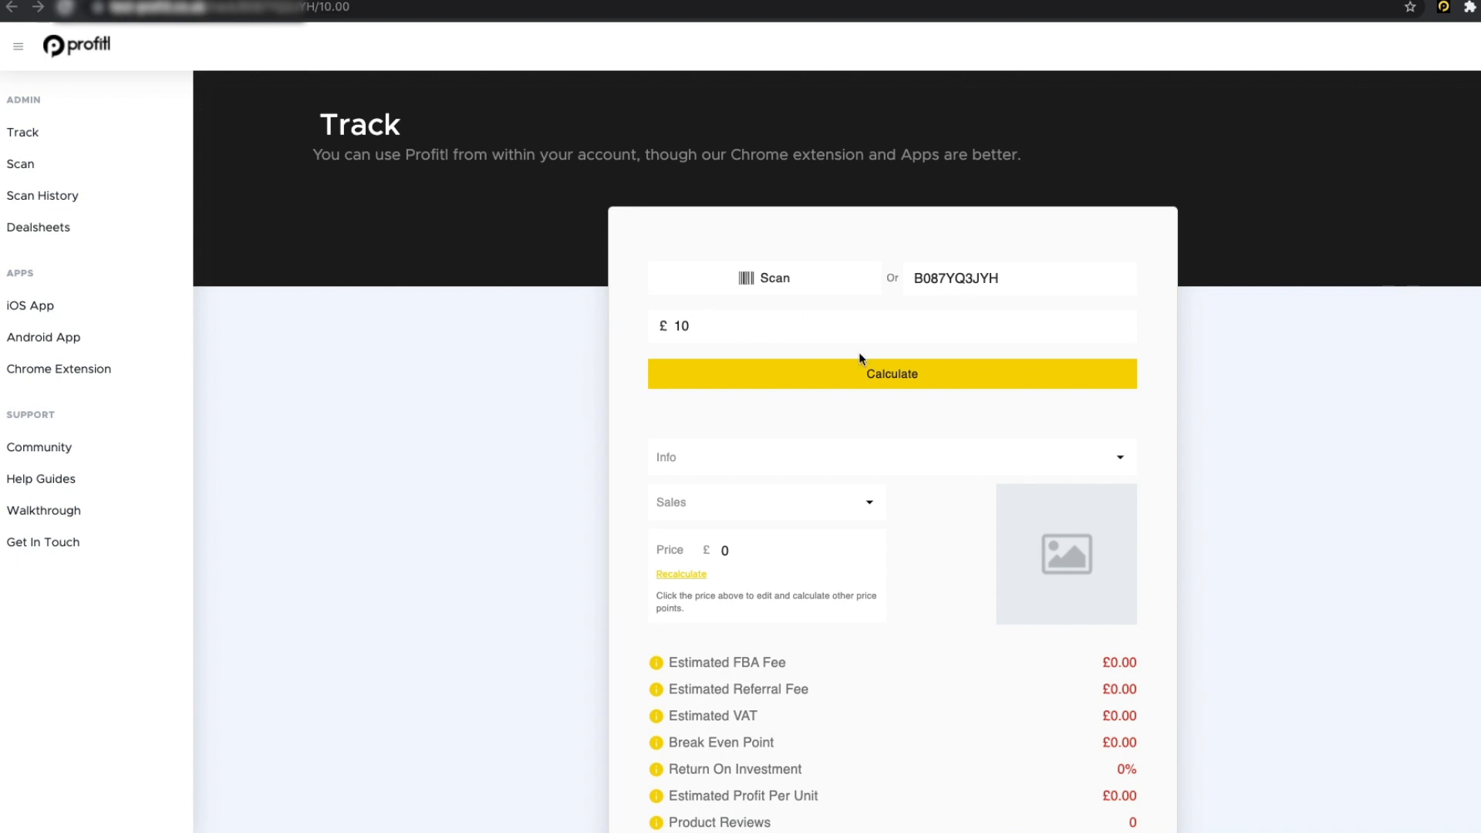
click(890, 373)
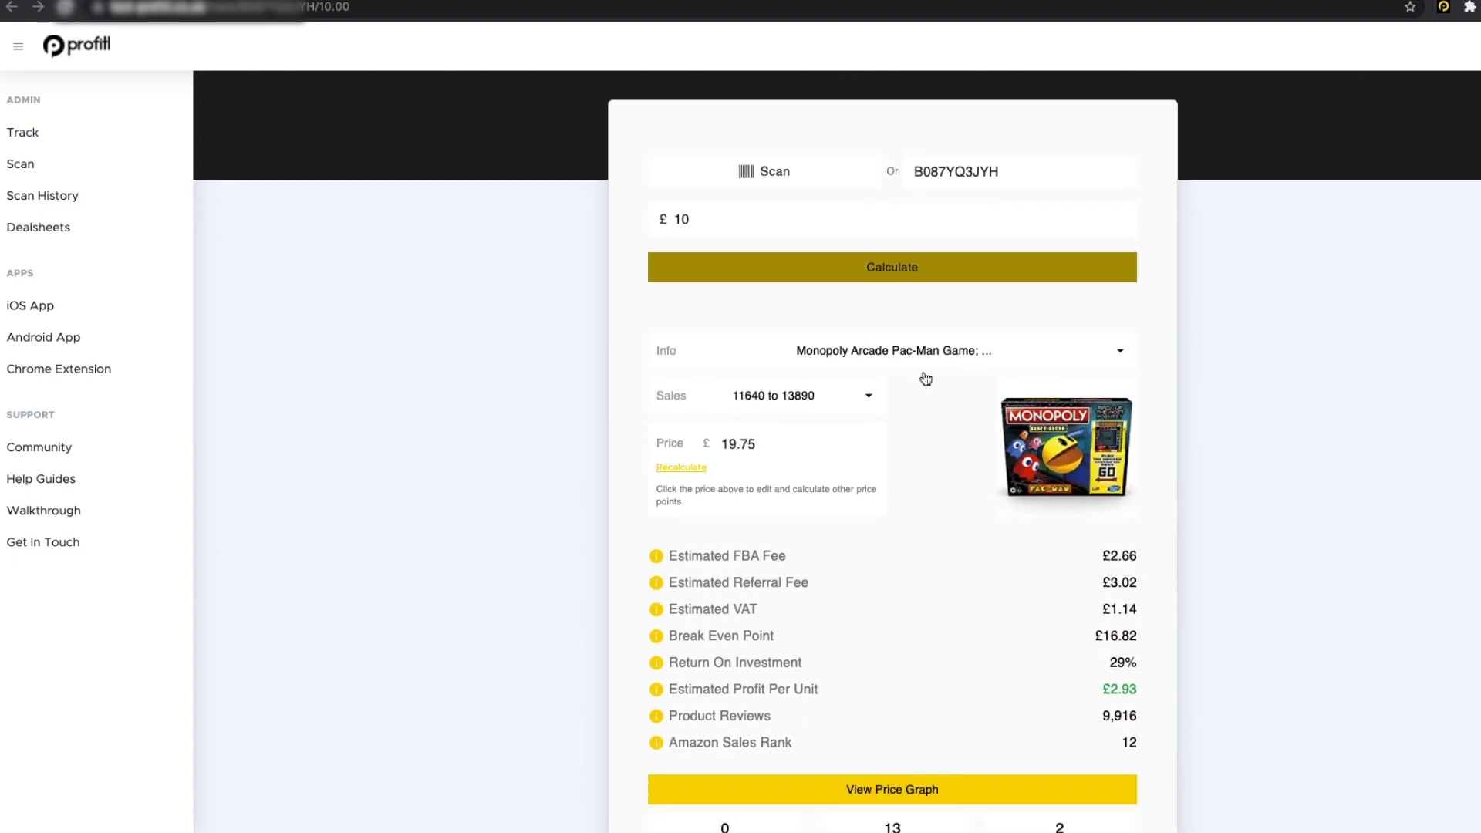
scroll(down, 3)
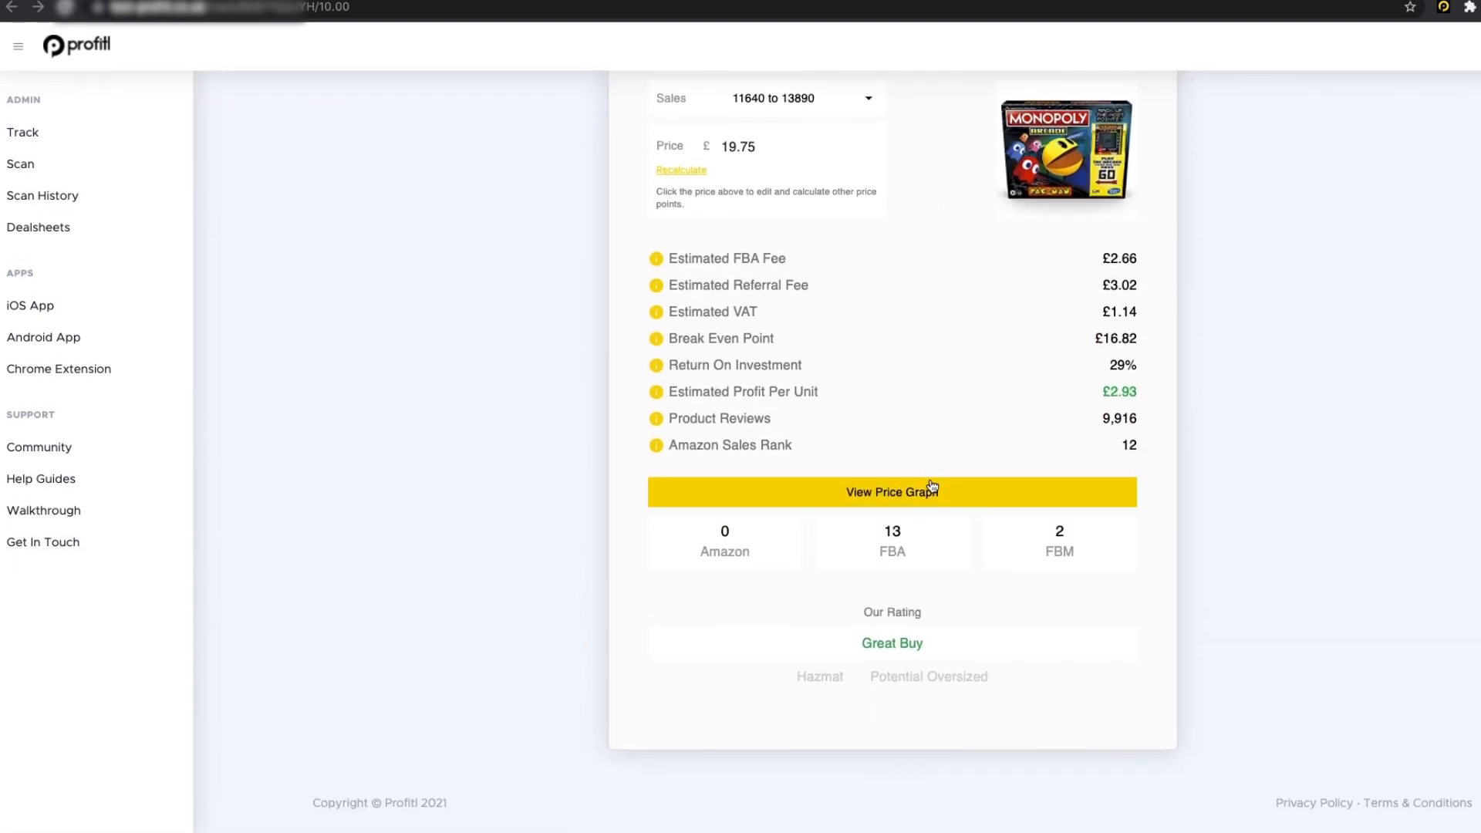
click(890, 491)
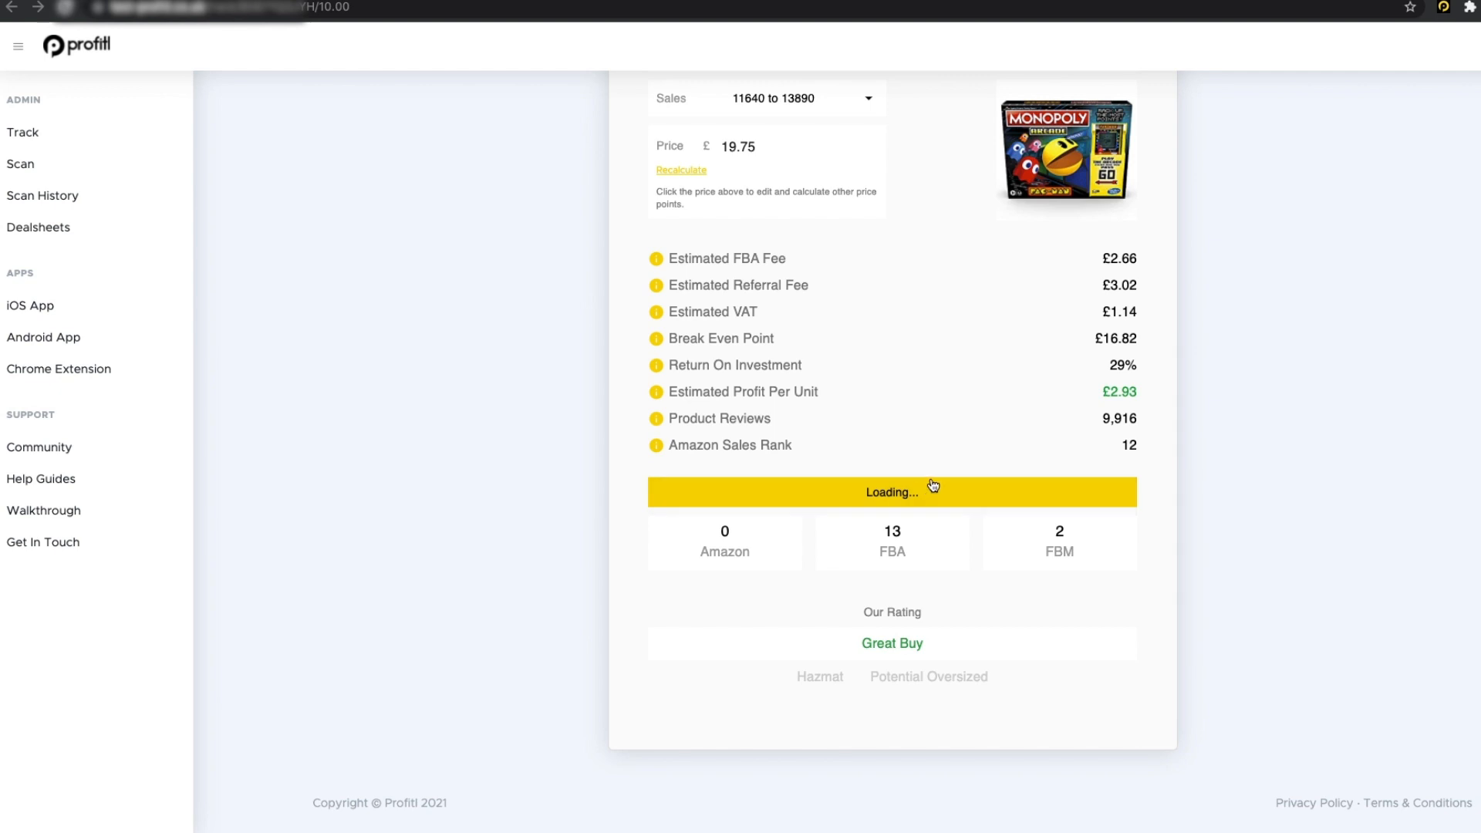
click(890, 490)
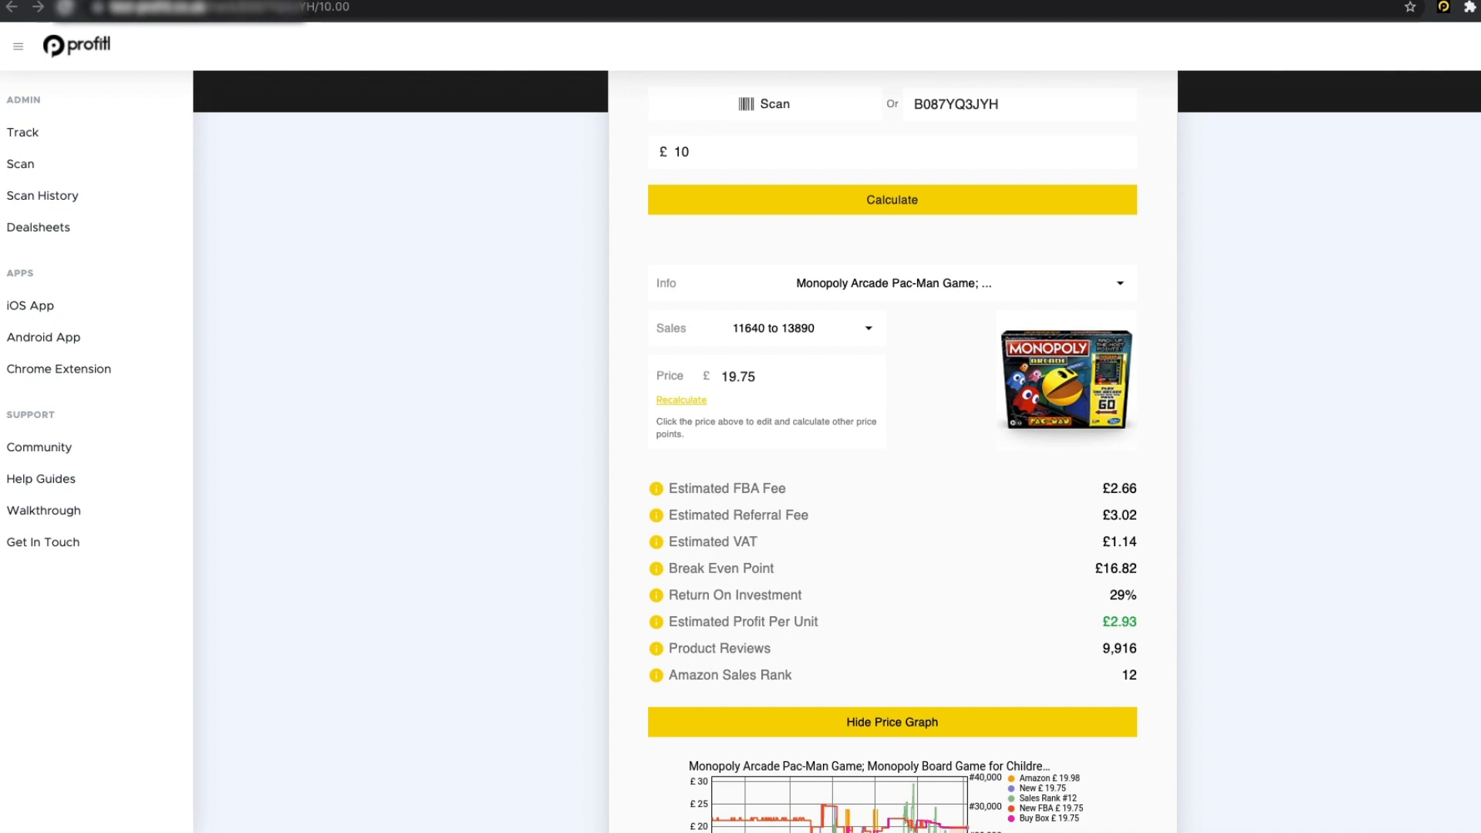
click(37, 230)
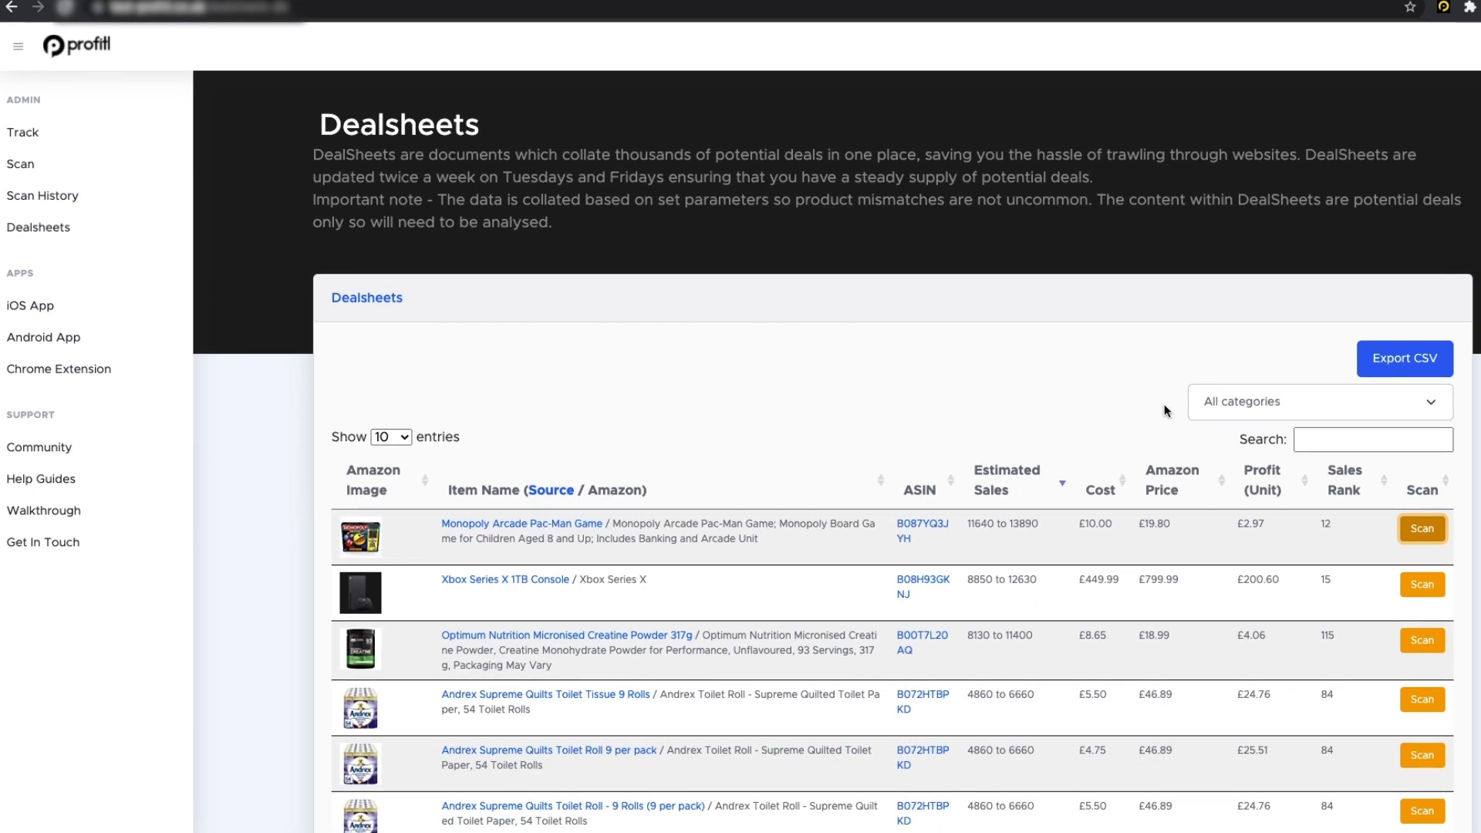
mouse_move(1096, 400)
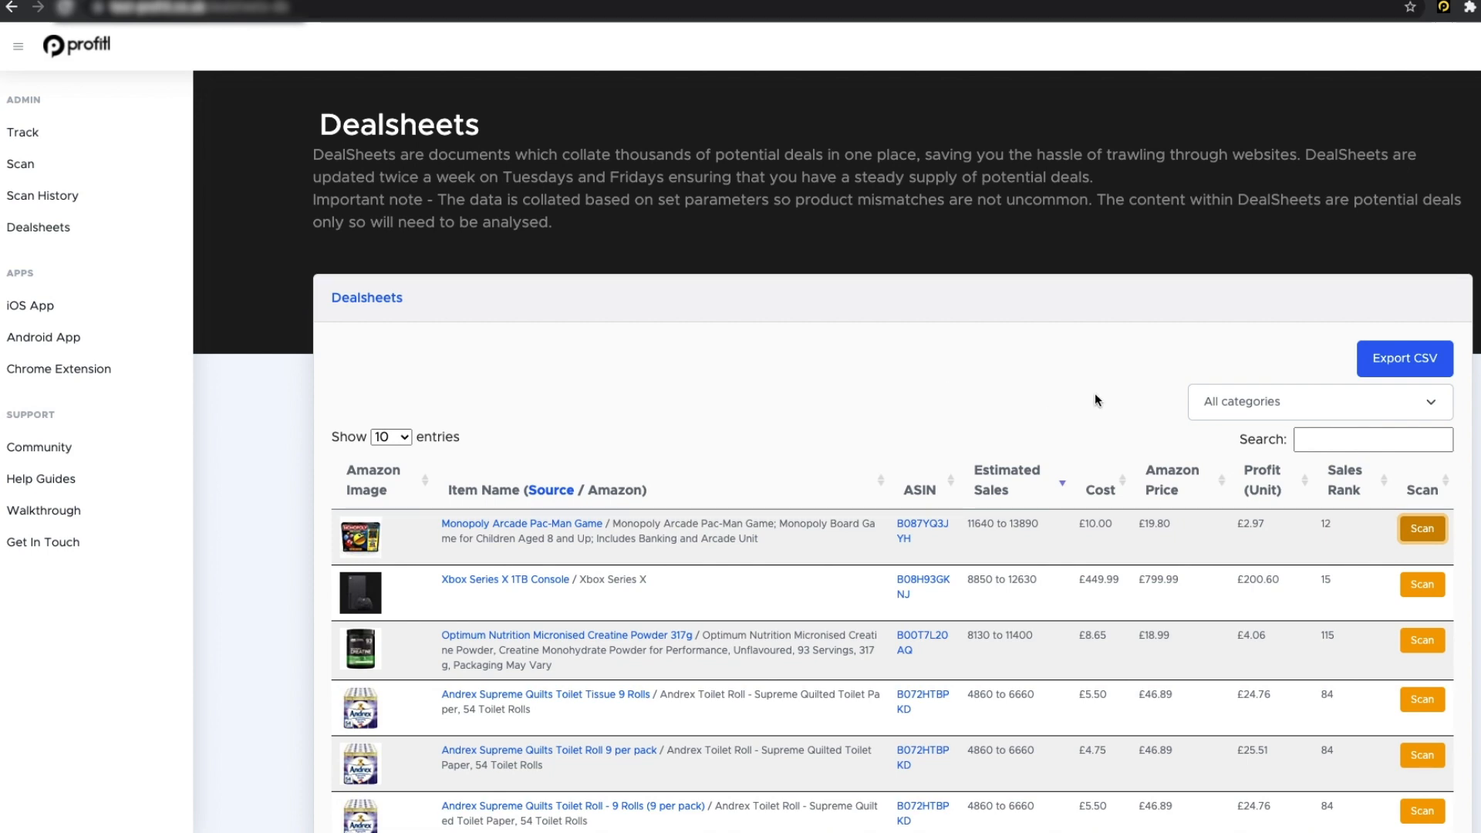
scroll(down, 3)
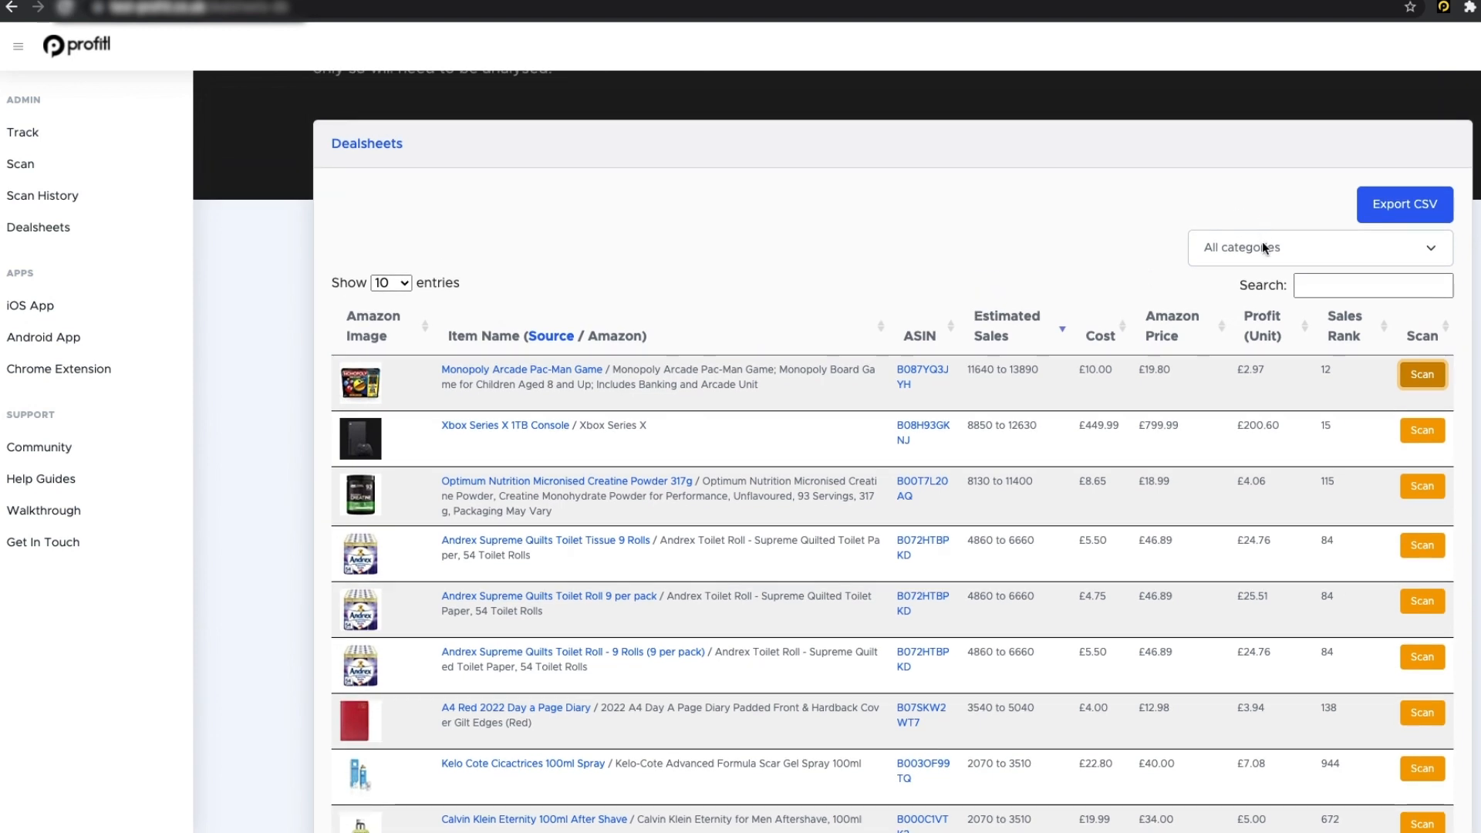
click(1316, 246)
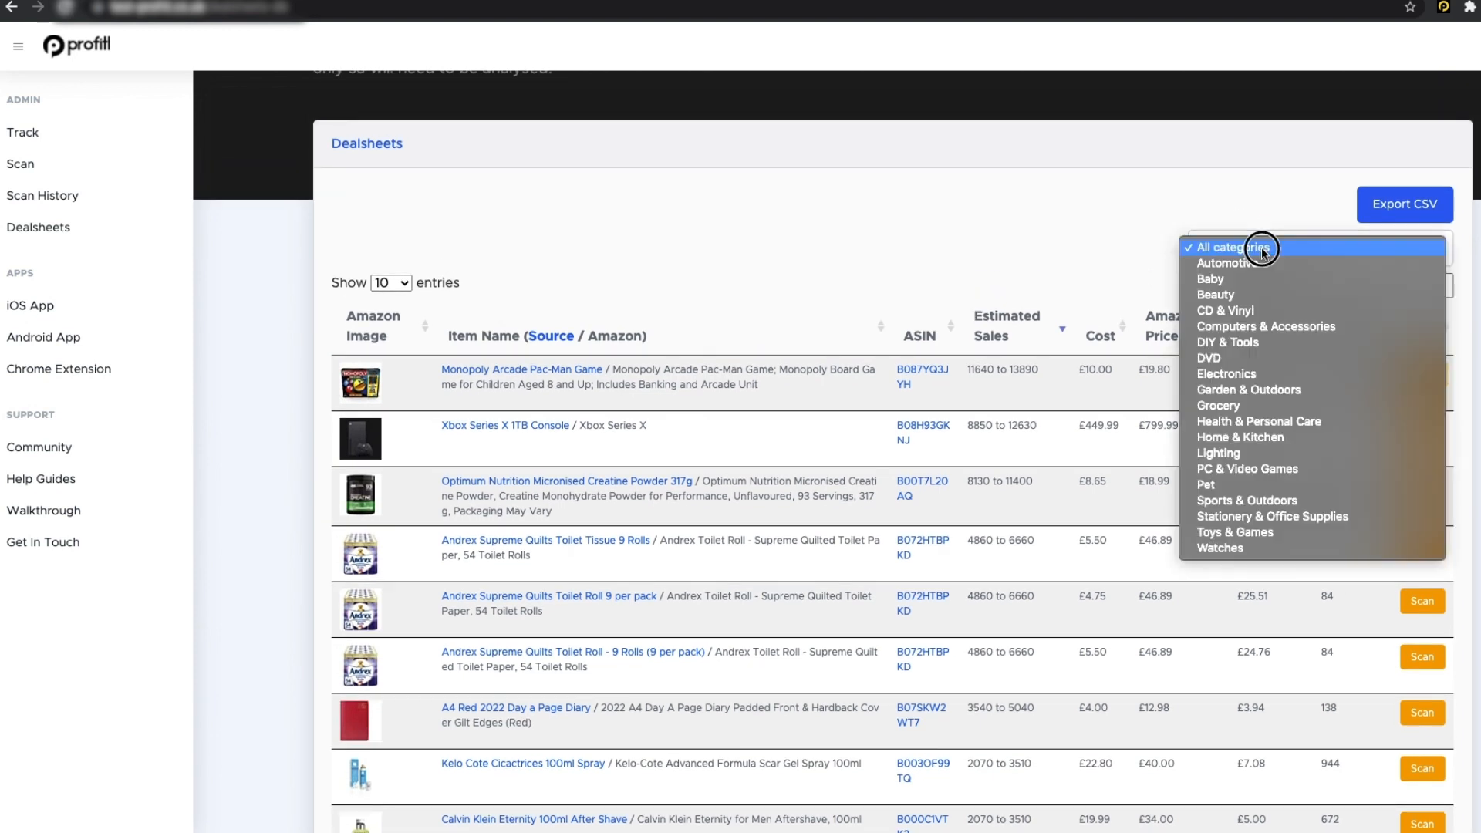
click(1230, 262)
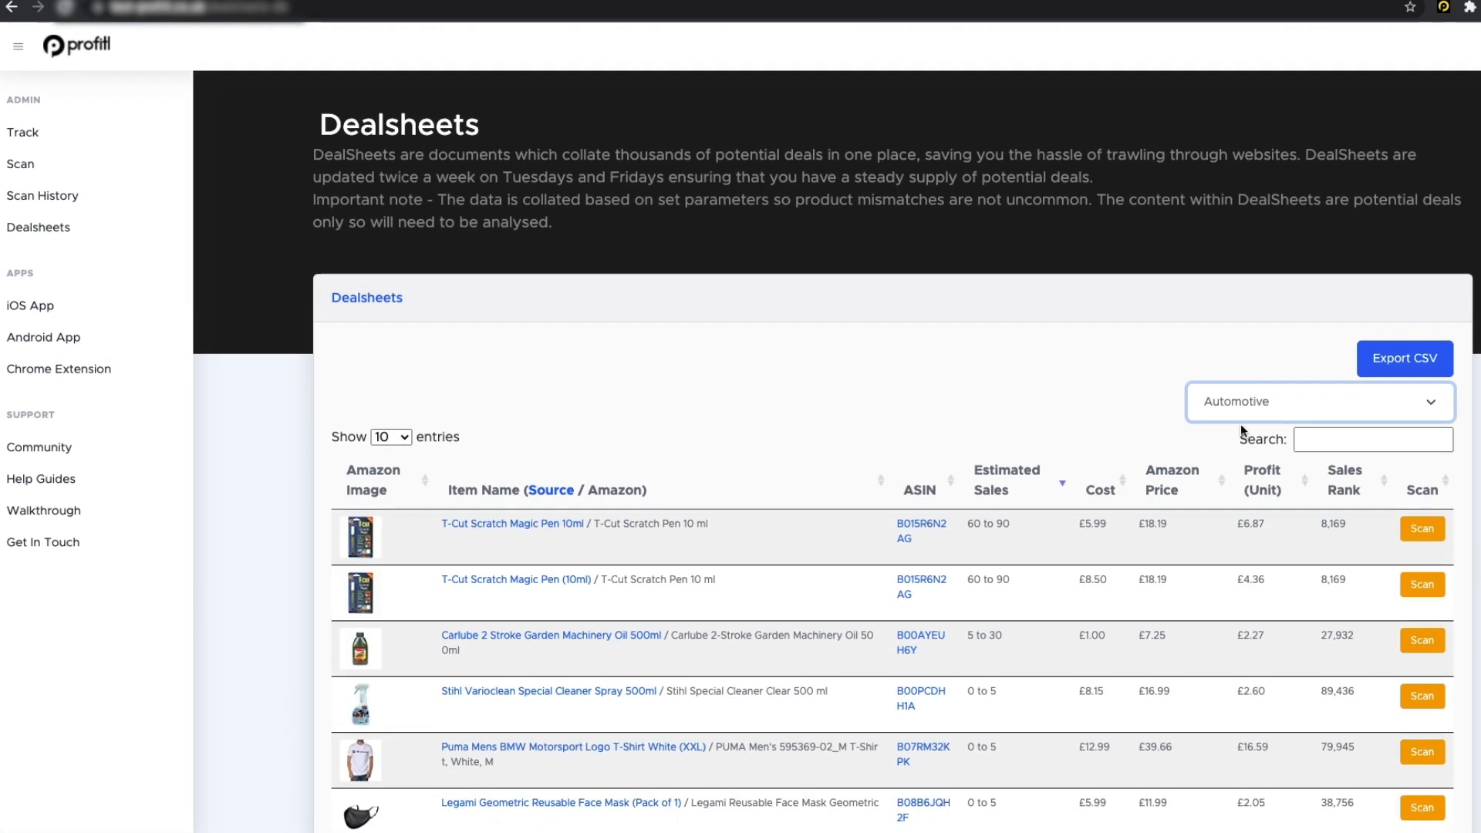
click(1316, 401)
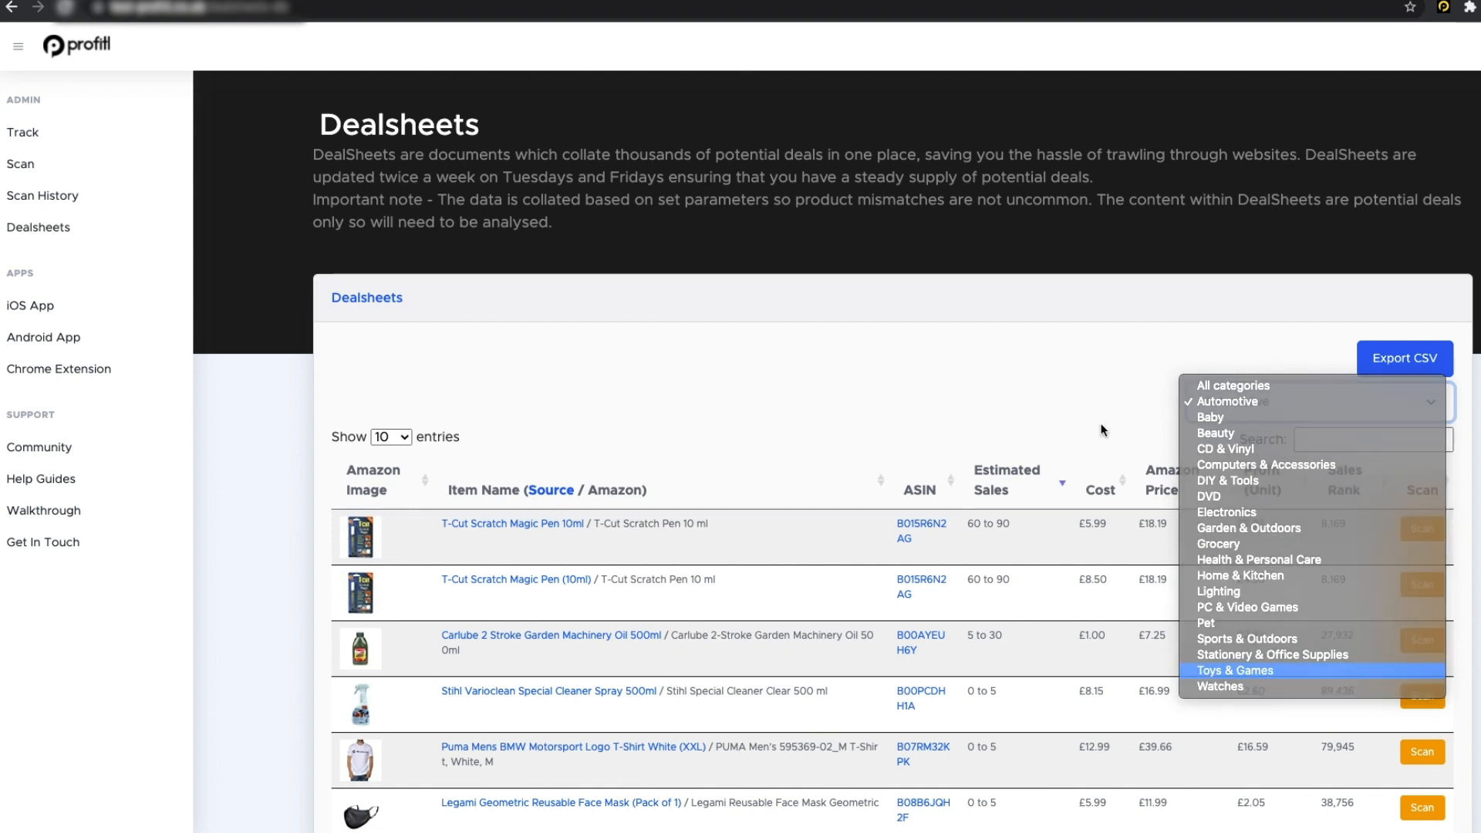
click(1236, 671)
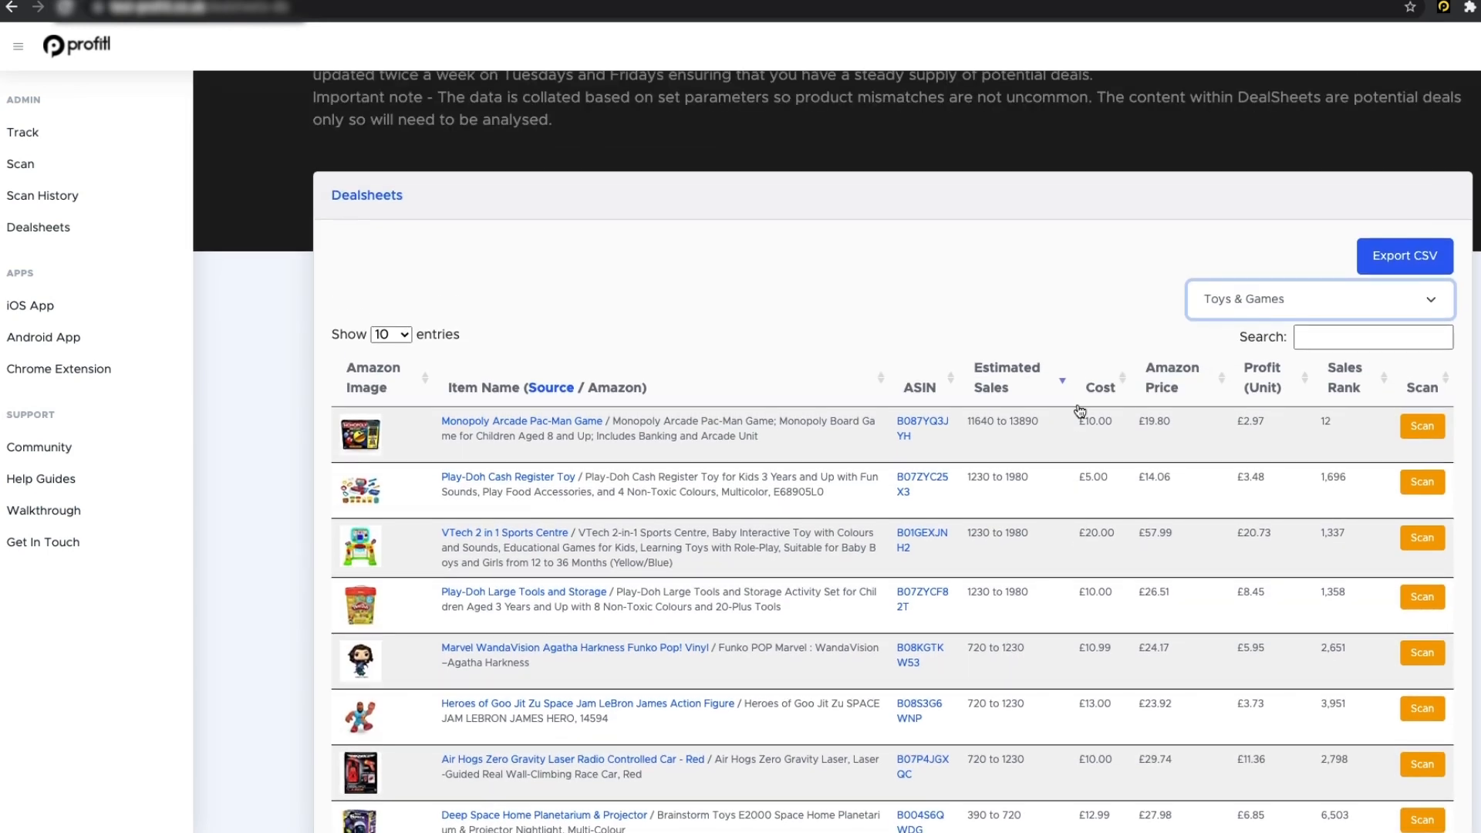
click(1318, 298)
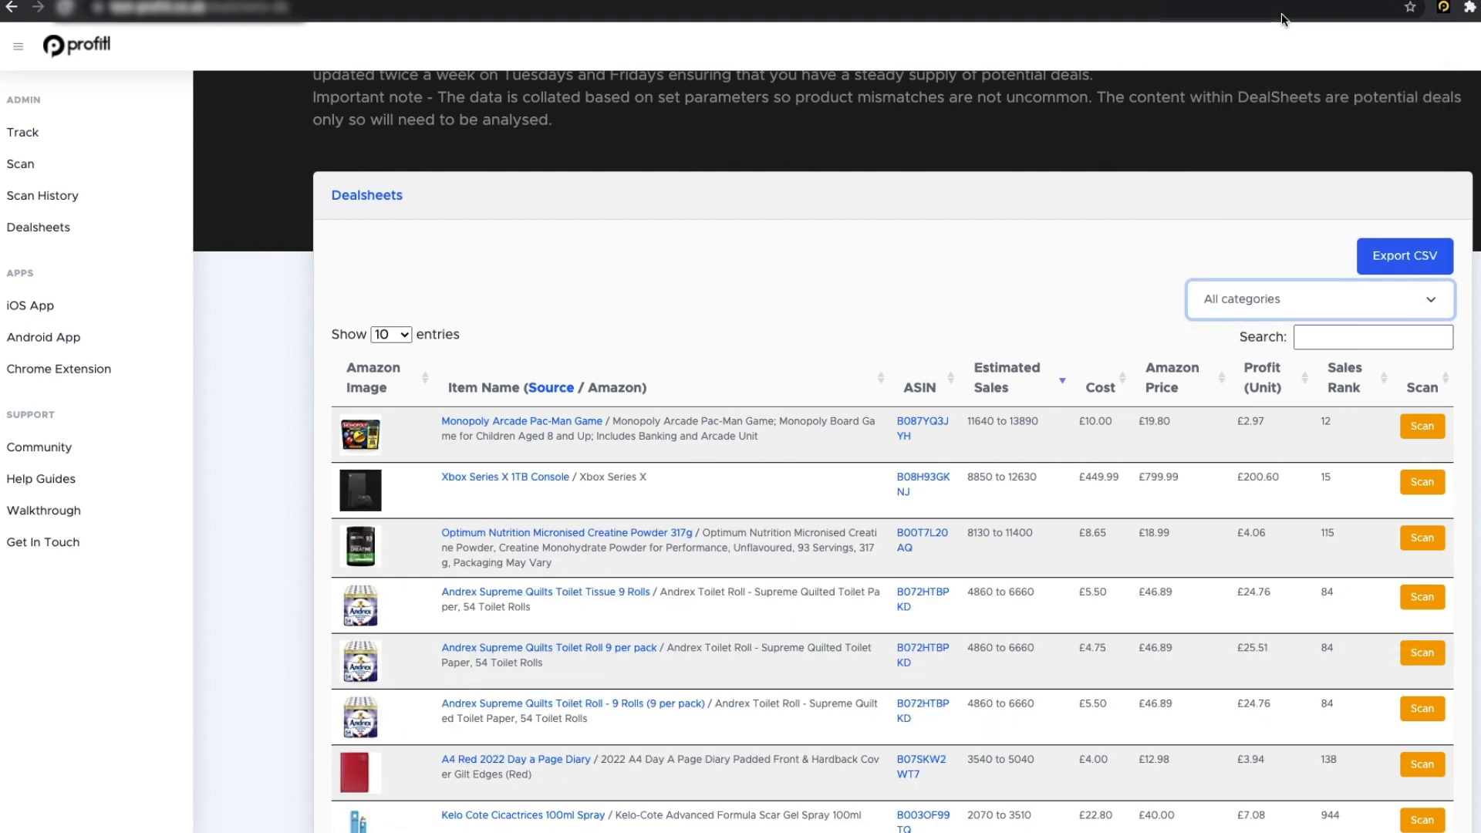
mouse_move(1259, 311)
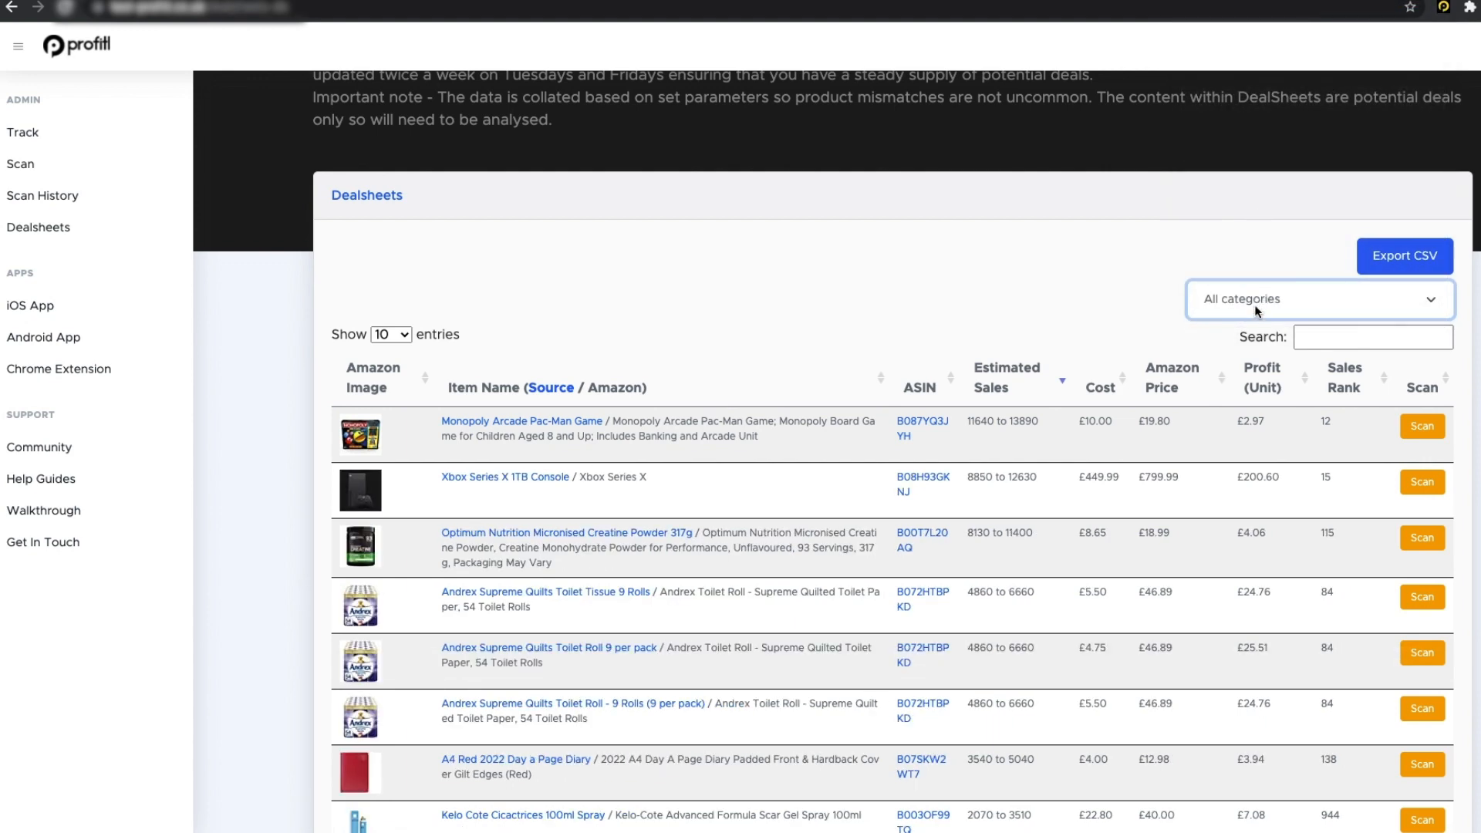
- Export all deals to CSV and browse its Automotive, CD & Vinyl, DIY & Tools and DVD sheets in Excel, then close it
click(1404, 256)
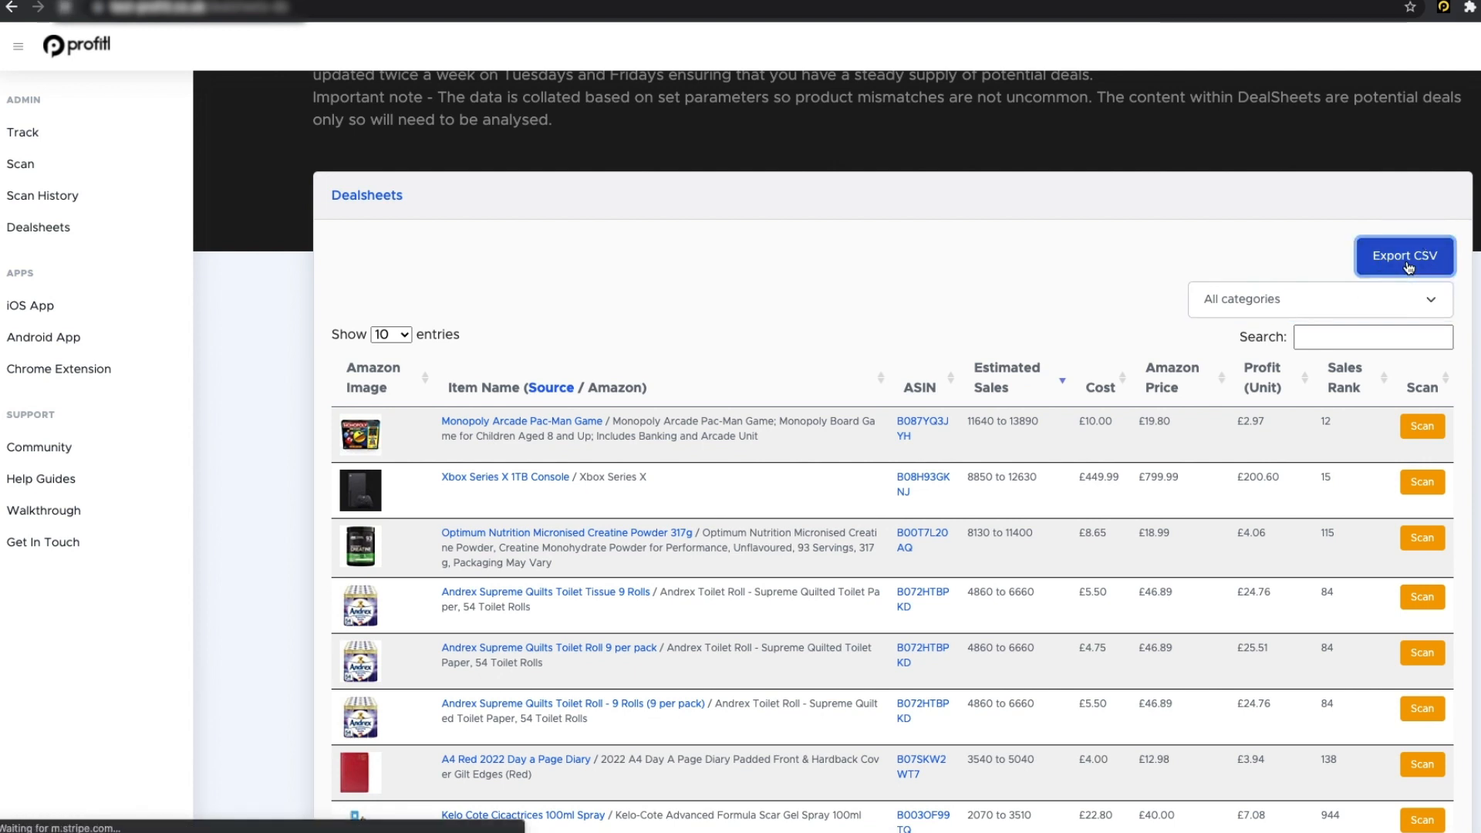
click(1404, 257)
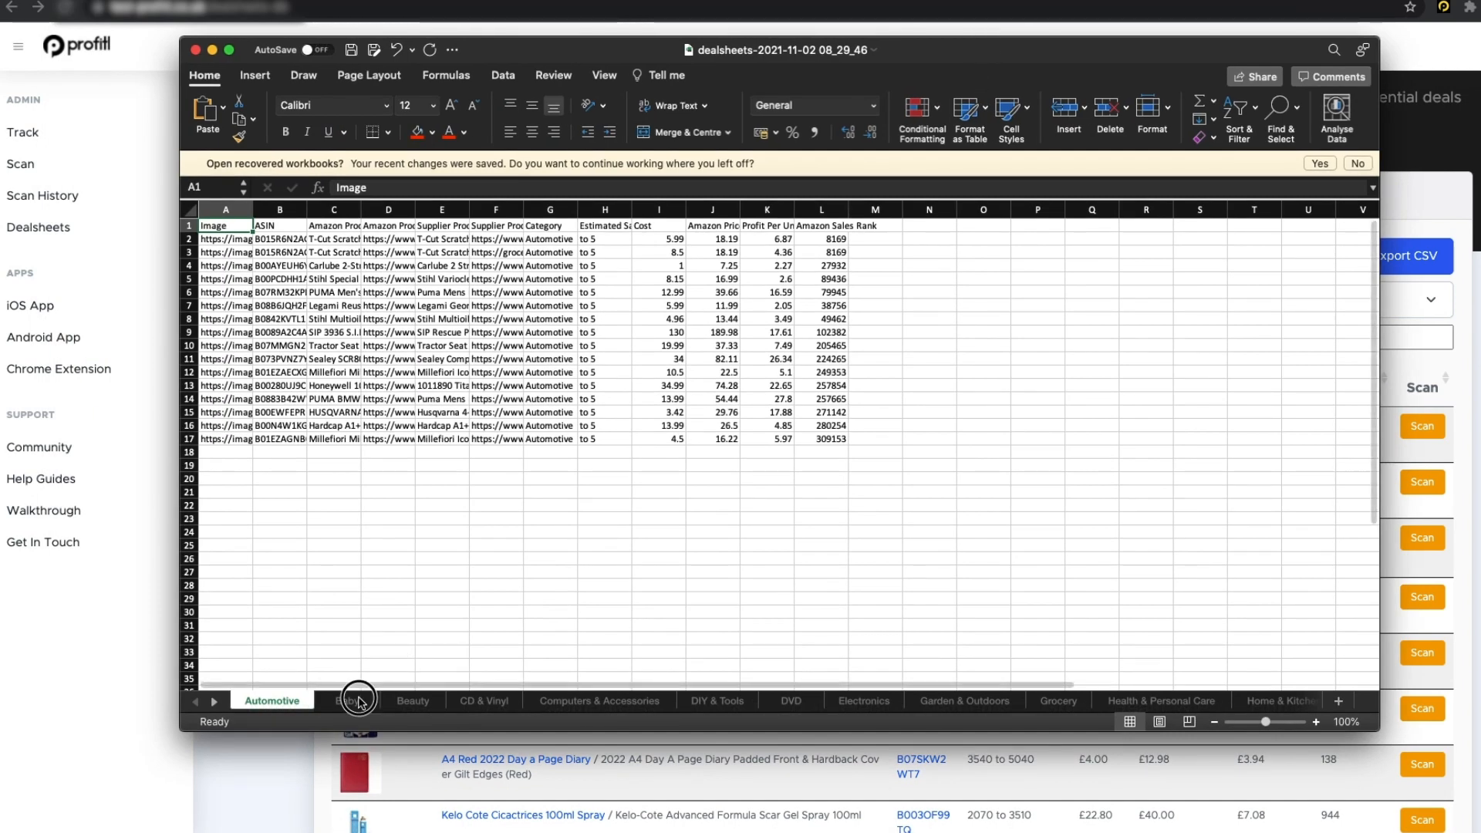
click(483, 705)
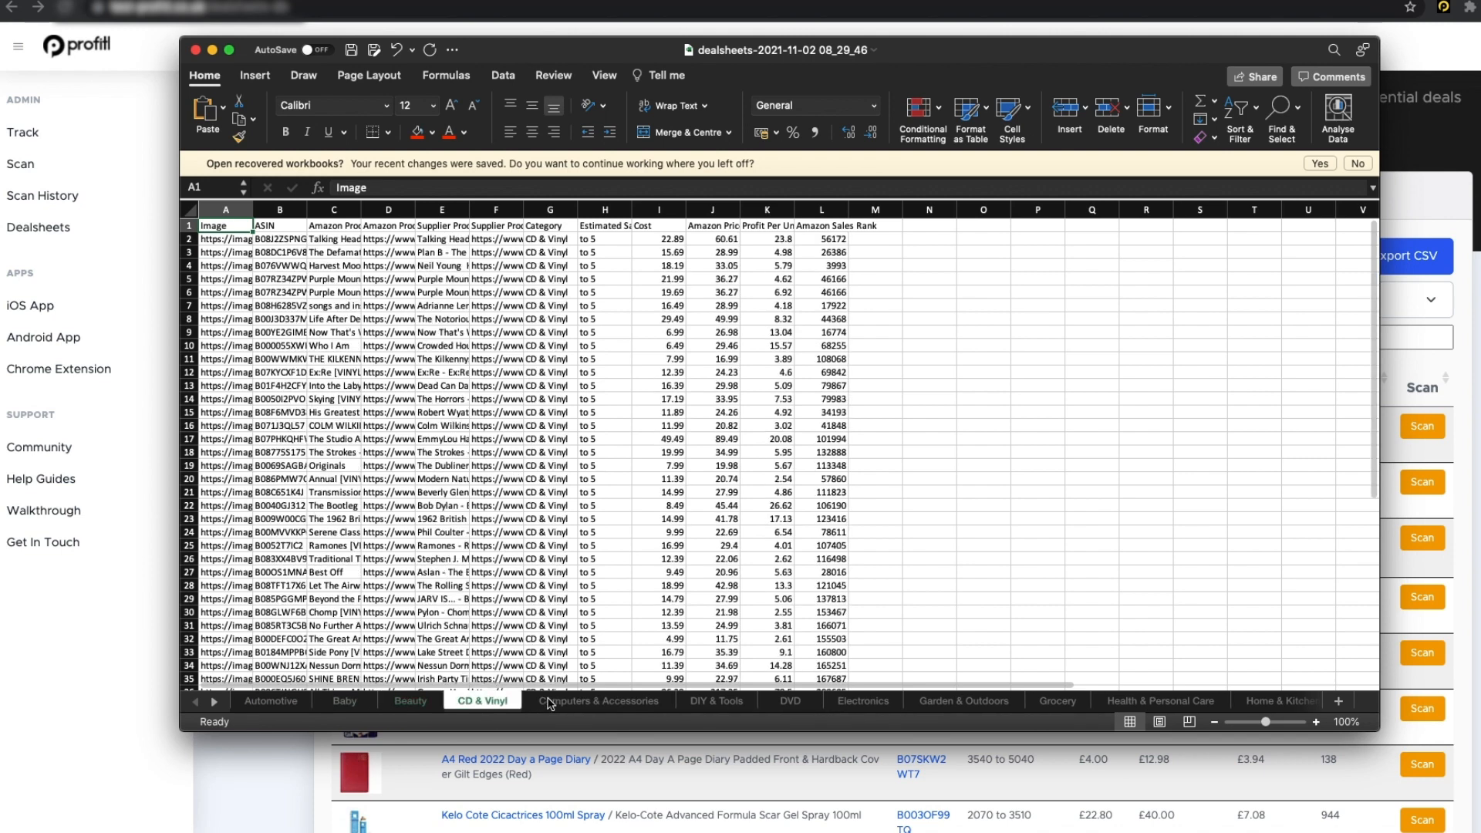
click(717, 706)
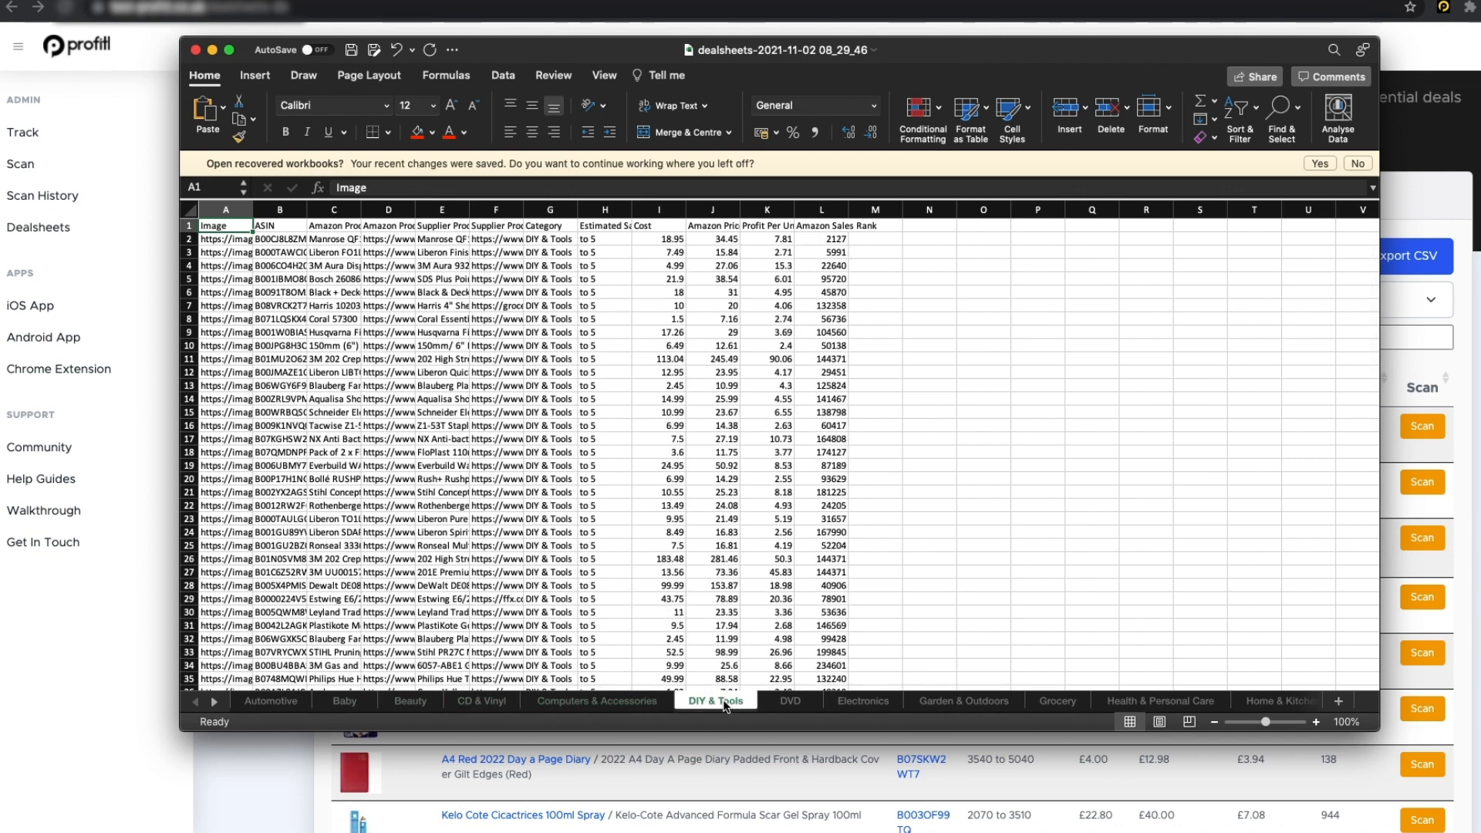
click(790, 705)
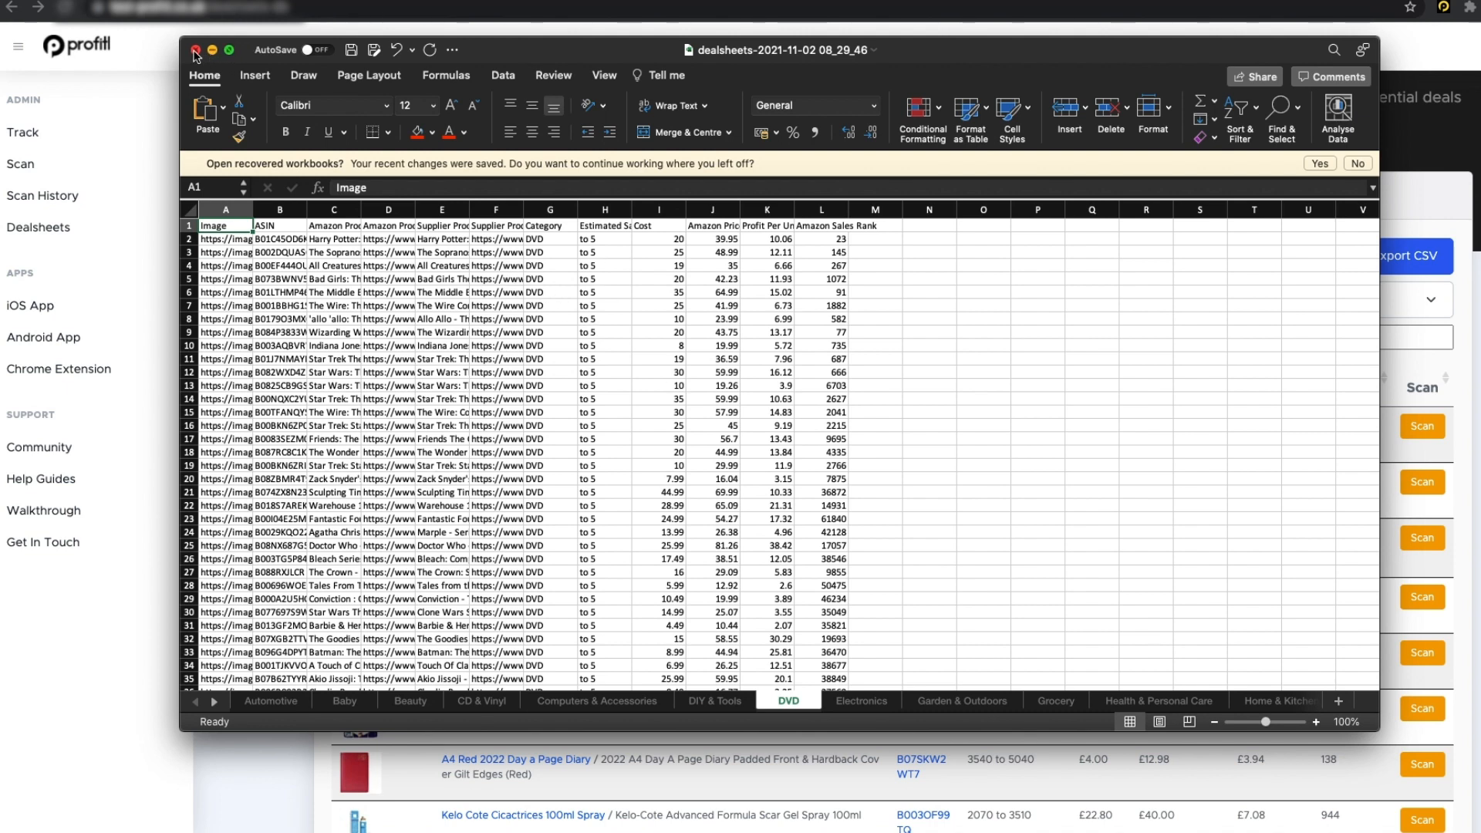
click(196, 50)
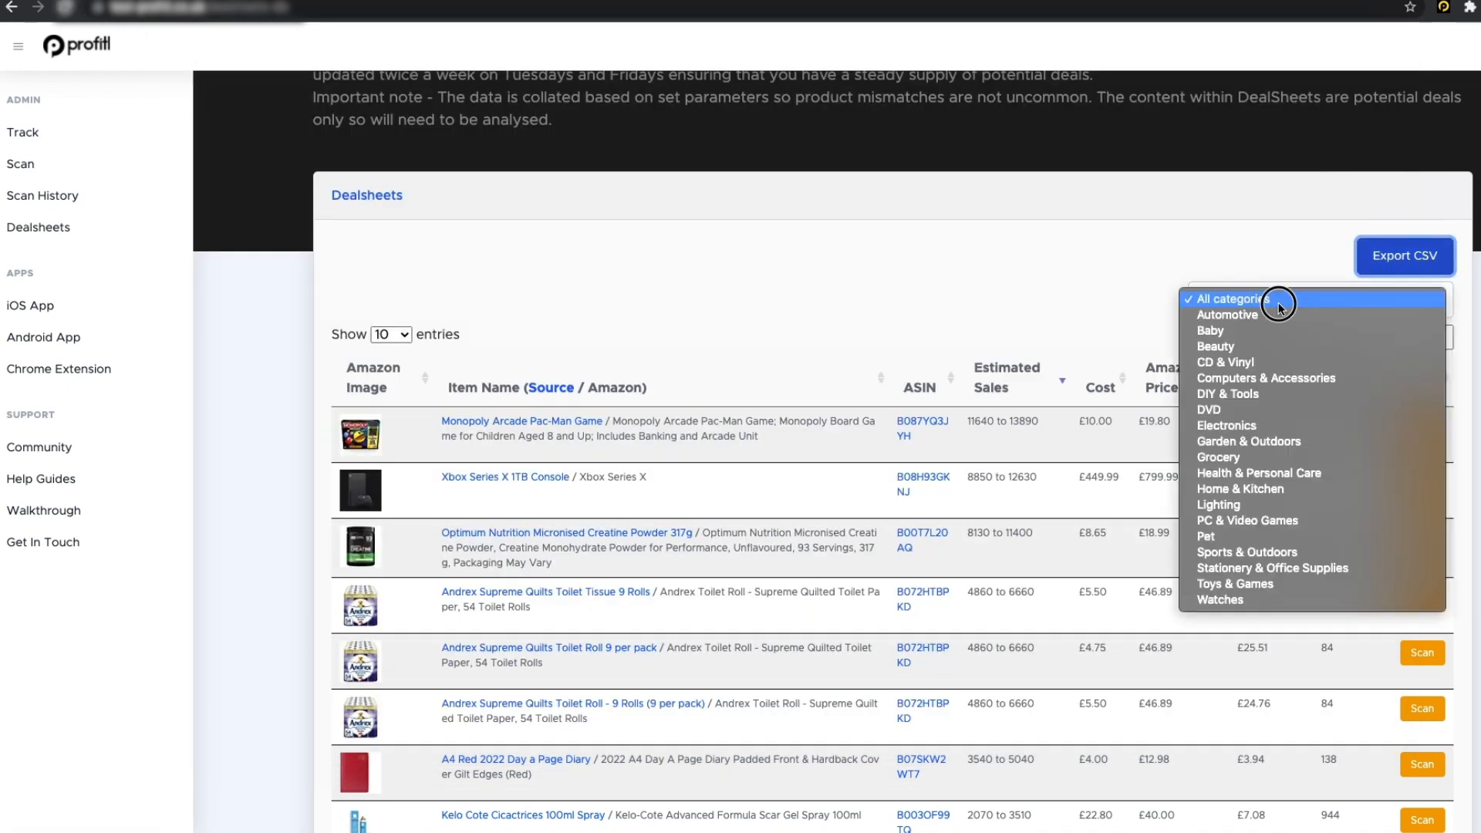
- Filter deals to Automotive, export them to CSV, view the single Automotive sheet in Excel, then close it
click(1227, 315)
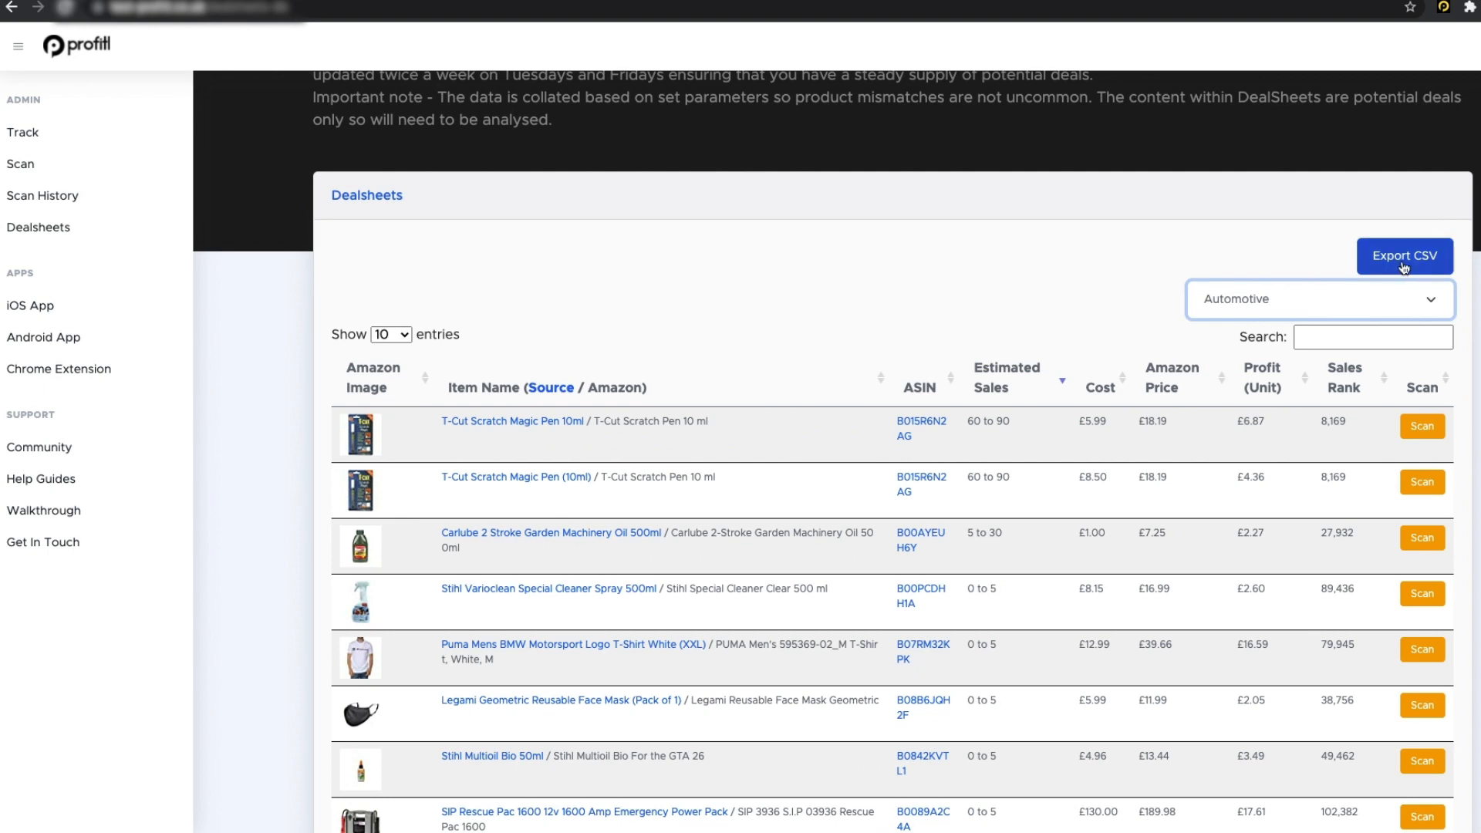
click(1405, 256)
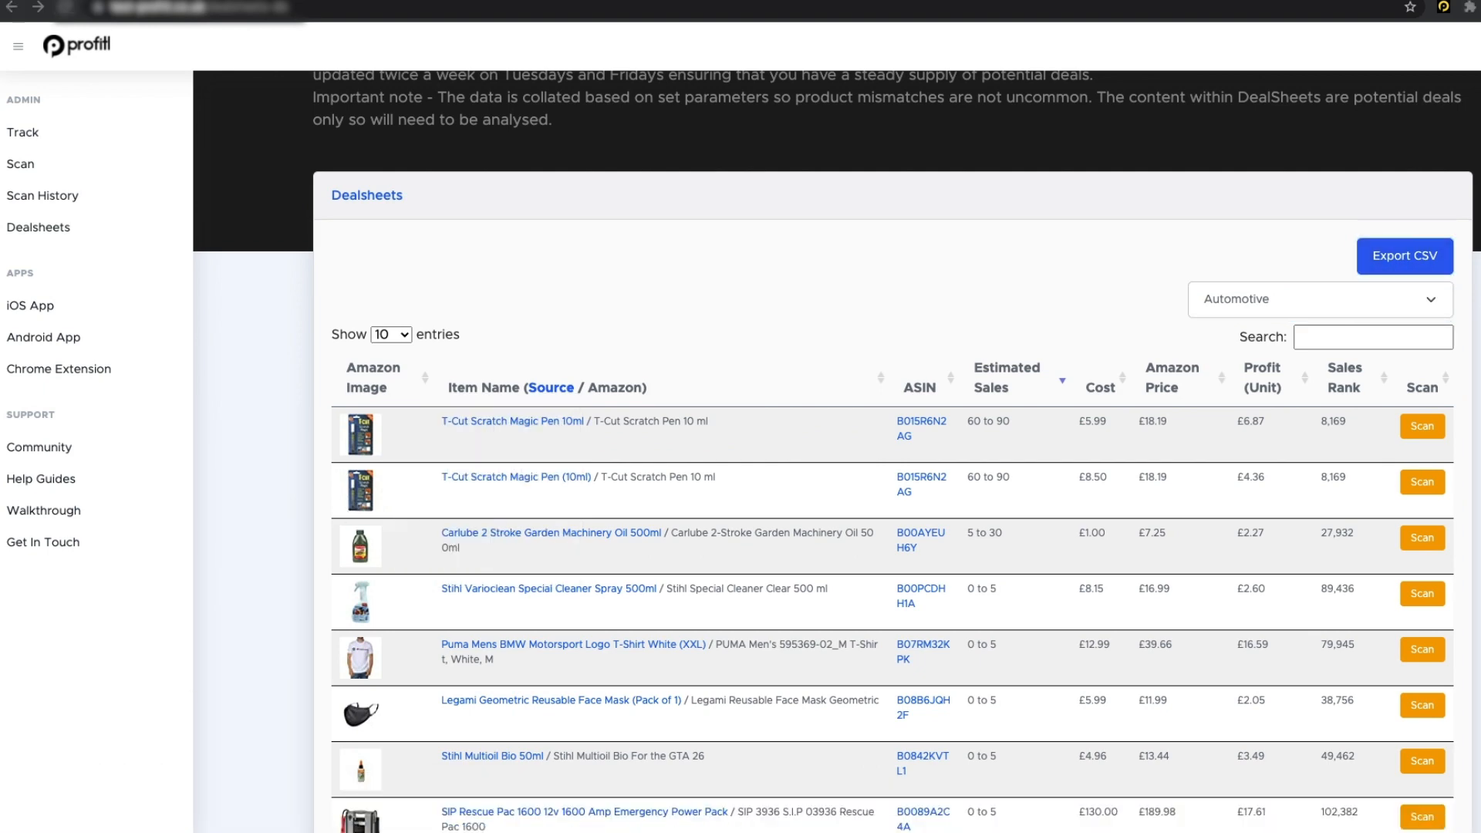
click(1404, 256)
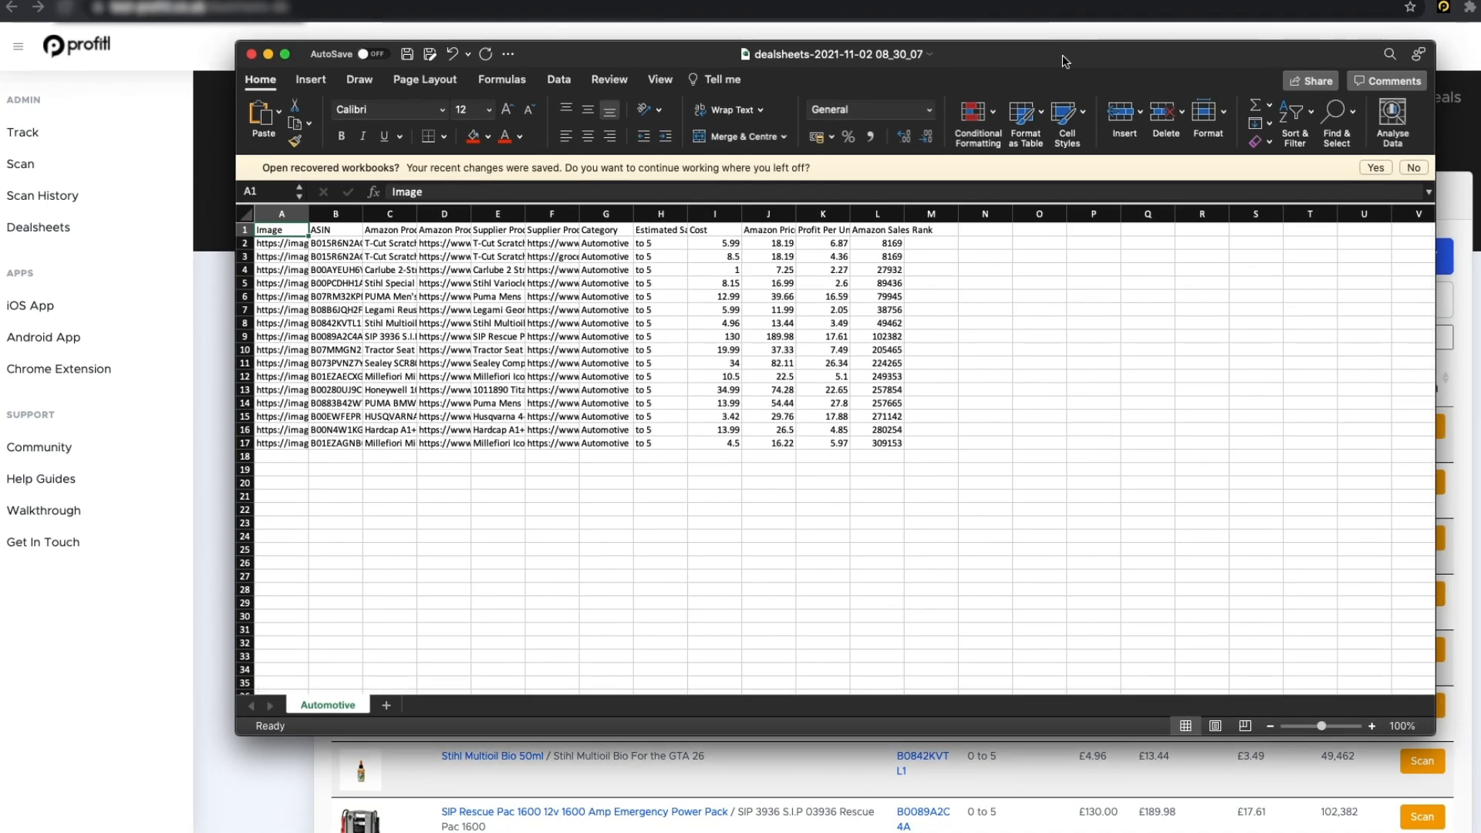
click(251, 54)
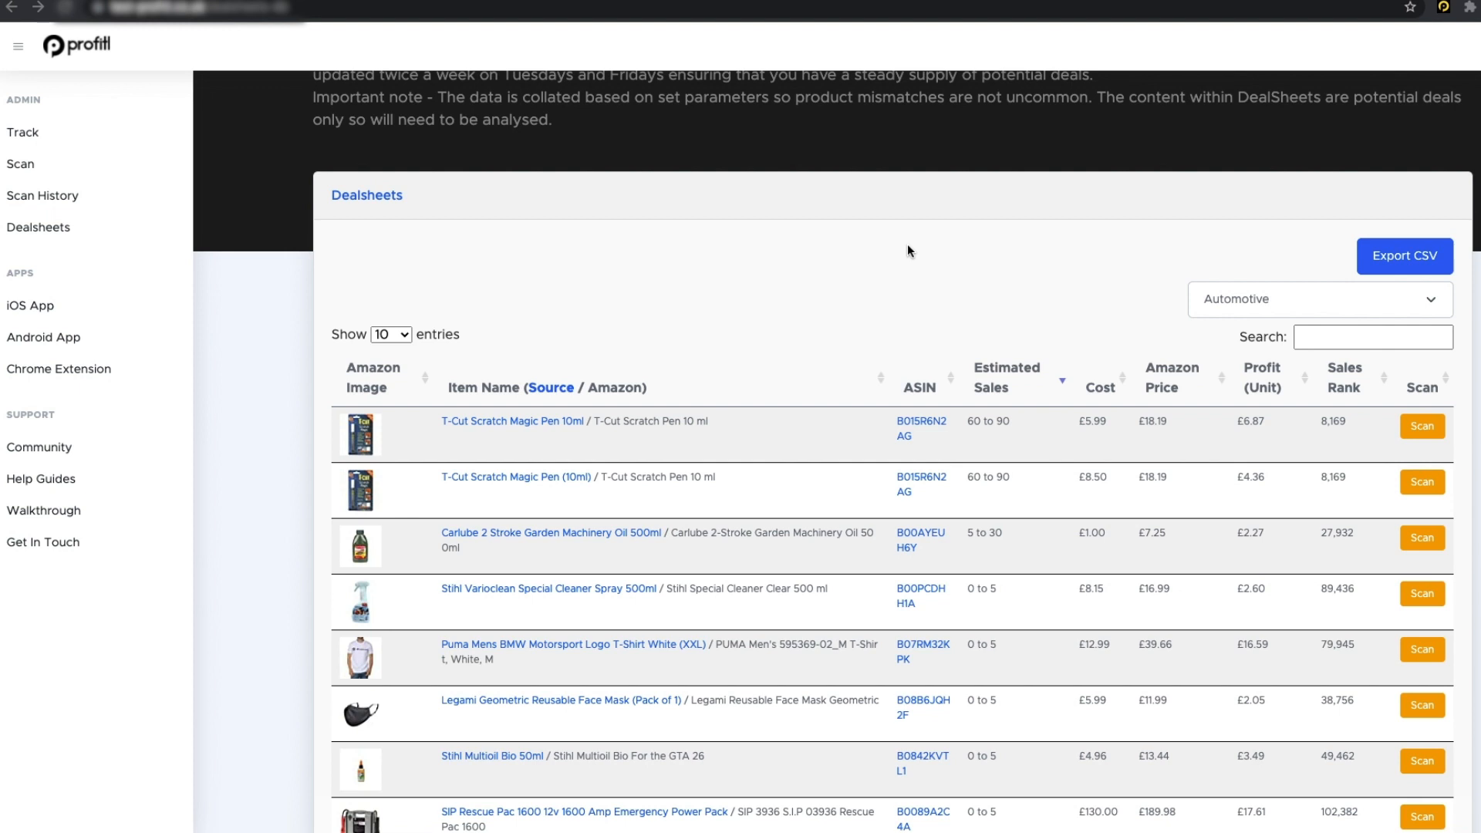
mouse_move(1027, 109)
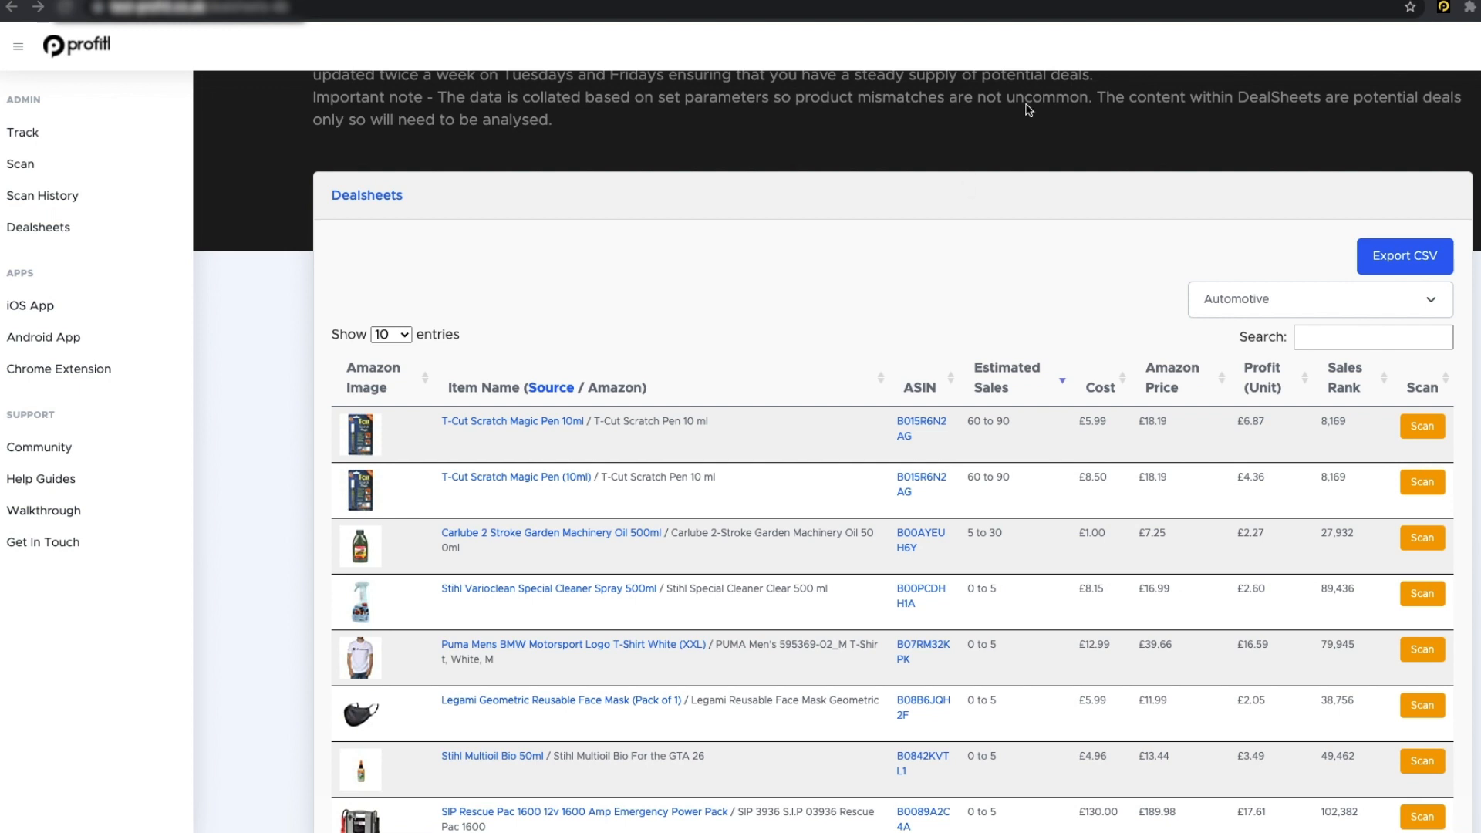